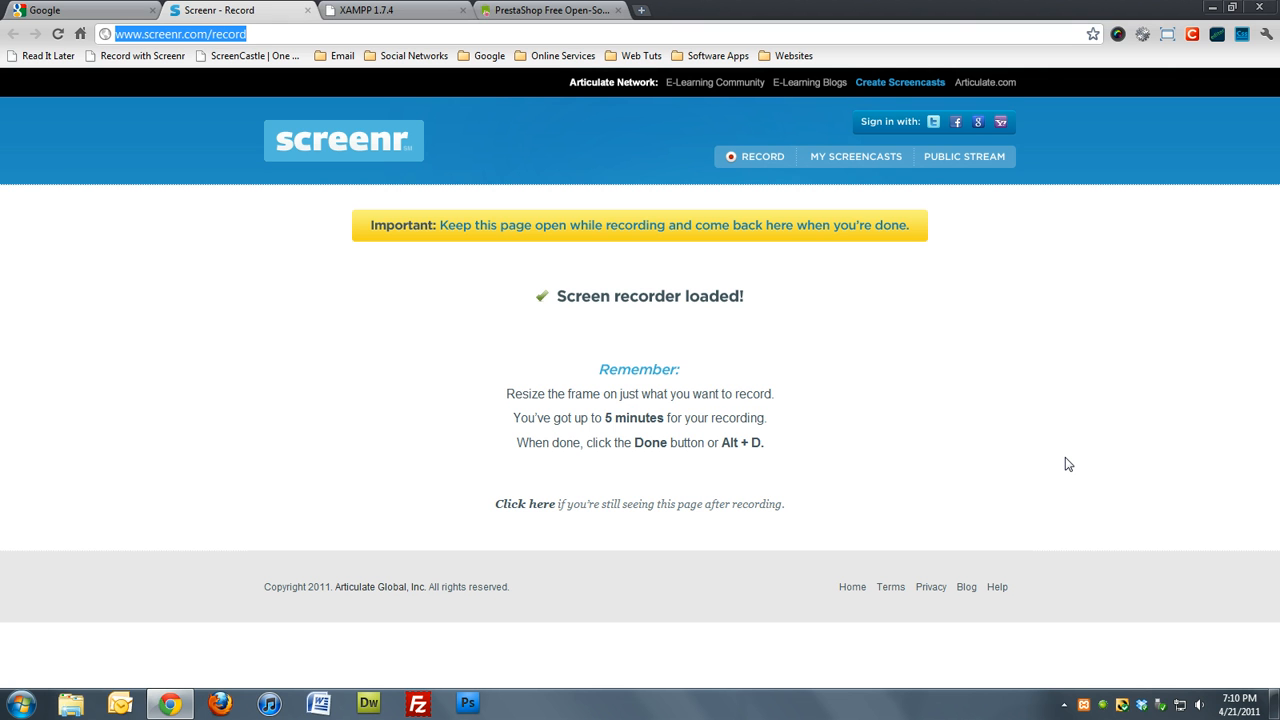
{"action": "mouse_move", "coordinate": [1064, 456]}
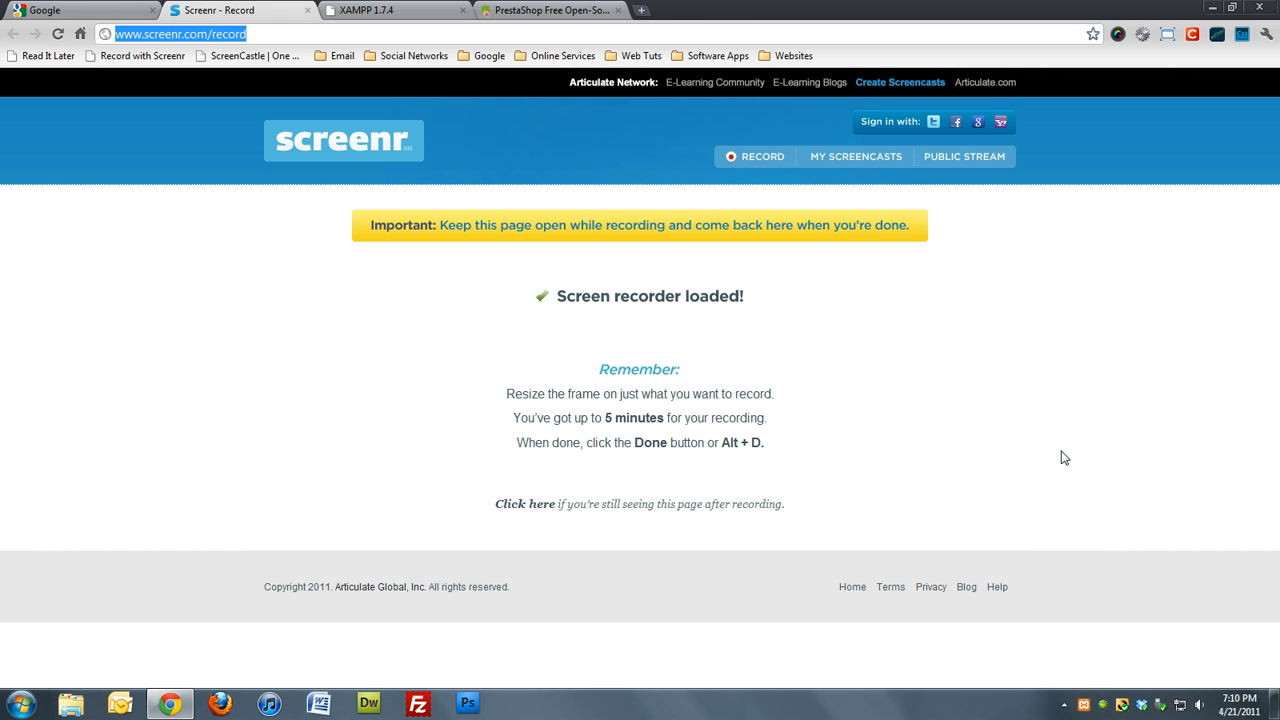
{"action": "mouse_move", "coordinate": [960, 470]}
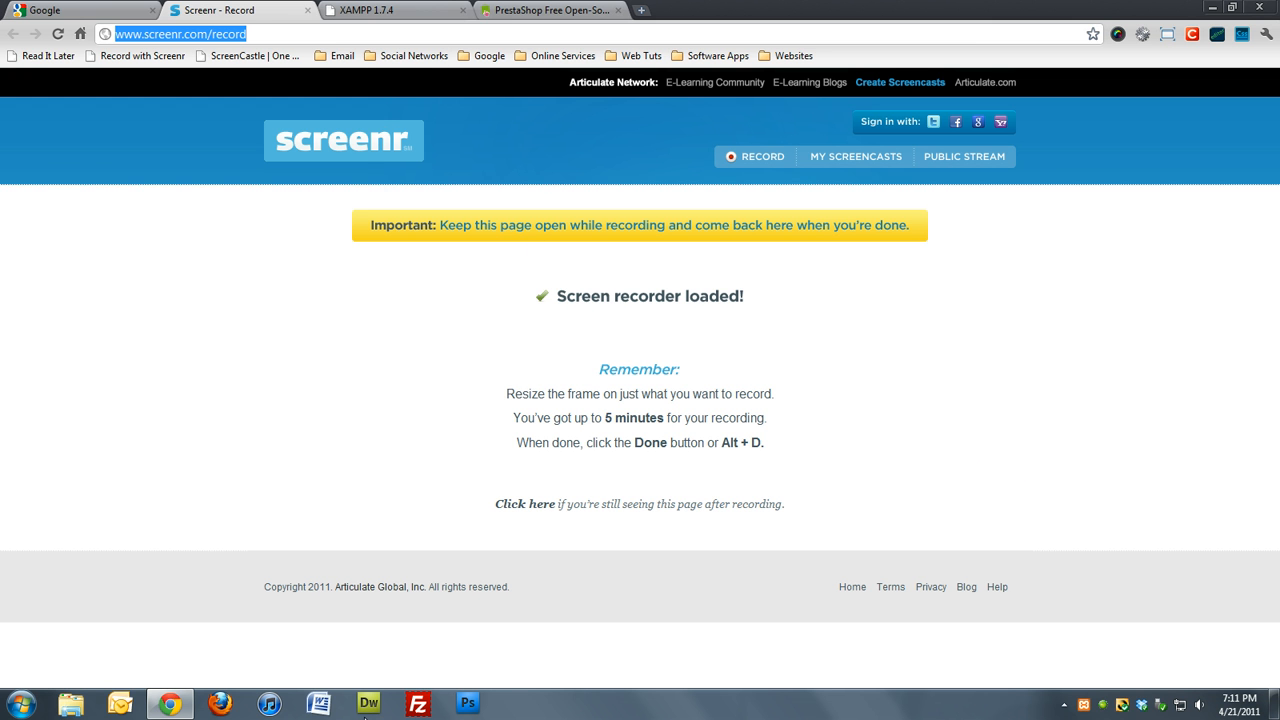
Open the XAMPP welcome page and phpMyAdmin to view databases, including prestashop101
{"action": "left_click", "coordinate": [522, 701]}
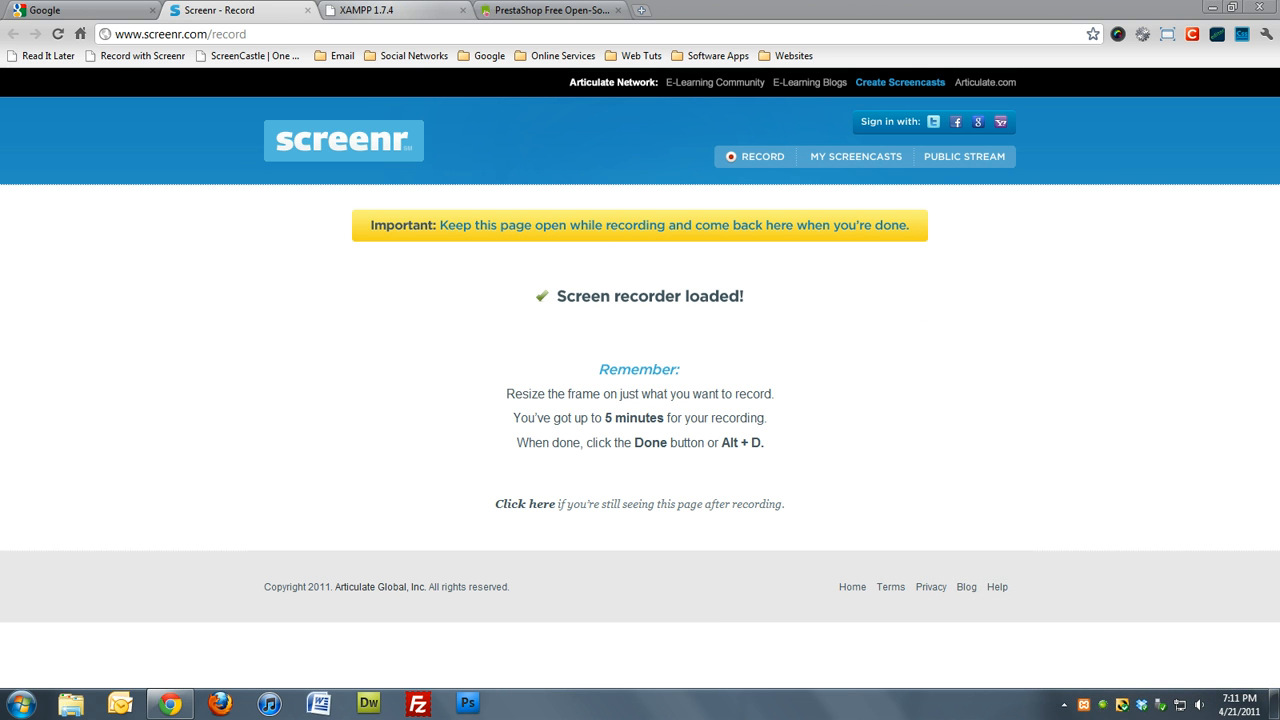
{"action": "left_click", "coordinate": [385, 10]}
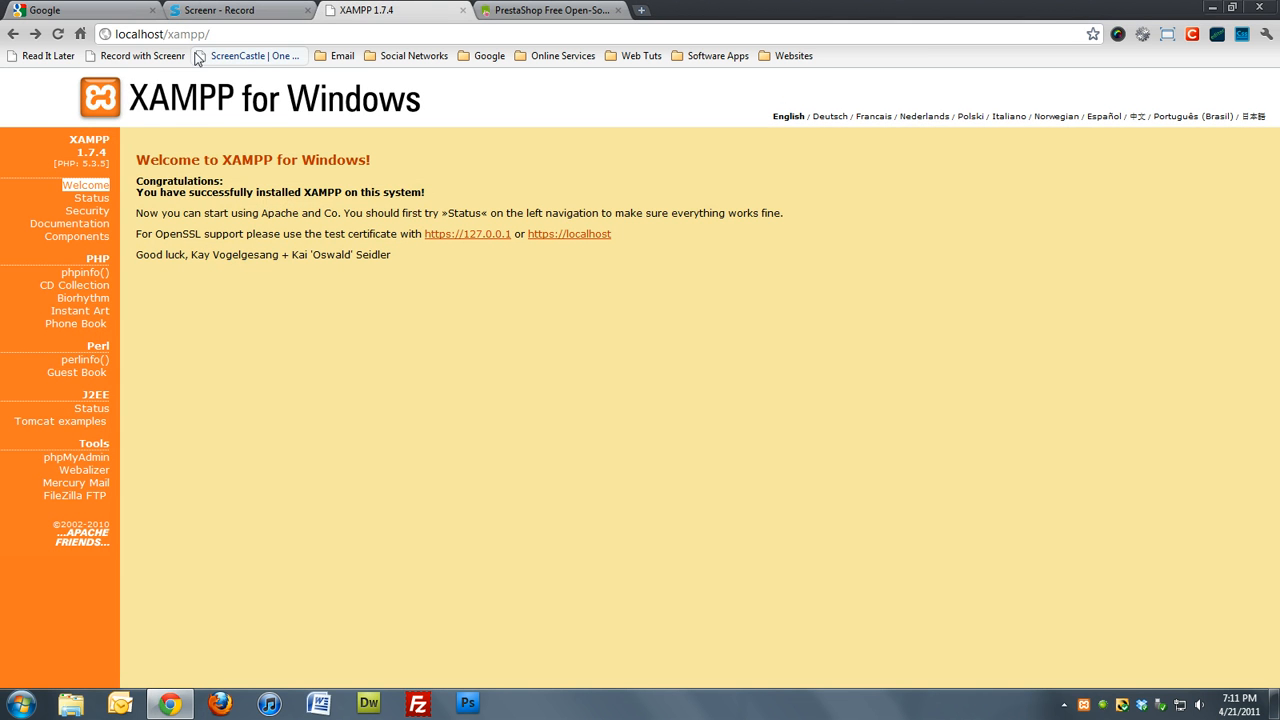
{"action": "mouse_move", "coordinate": [253, 340]}
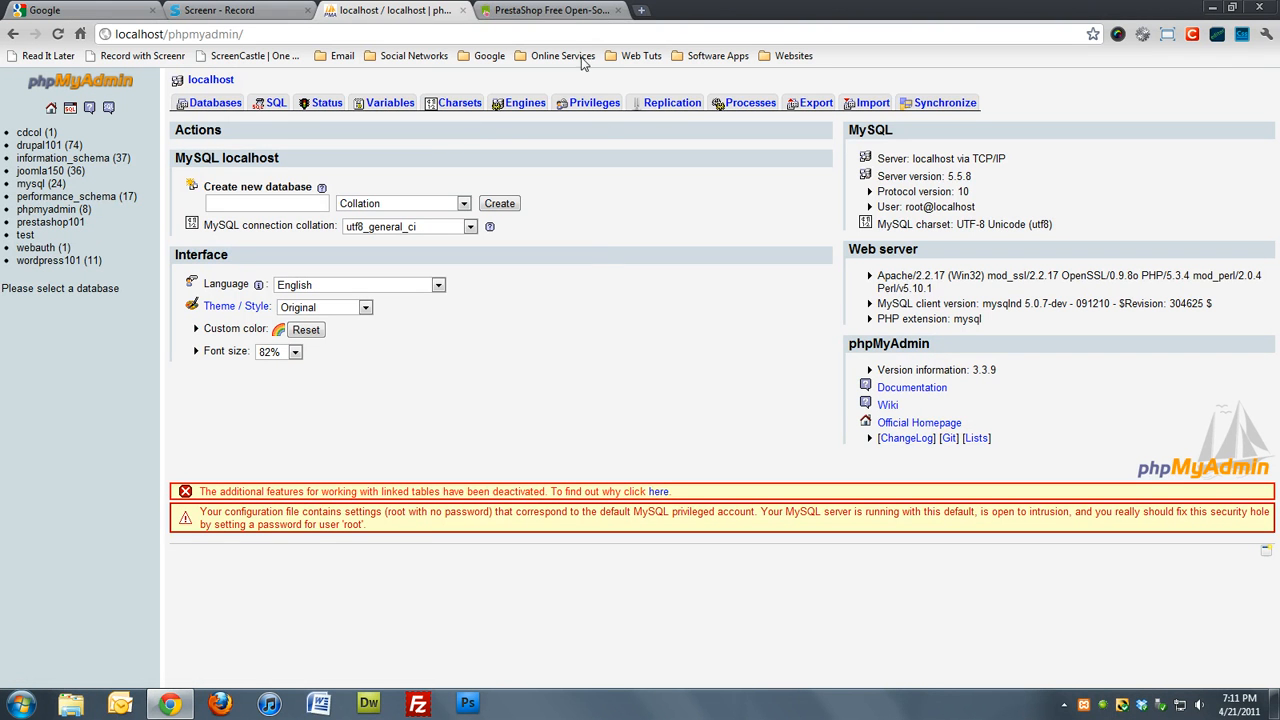
{"action": "left_click", "coordinate": [565, 11]}
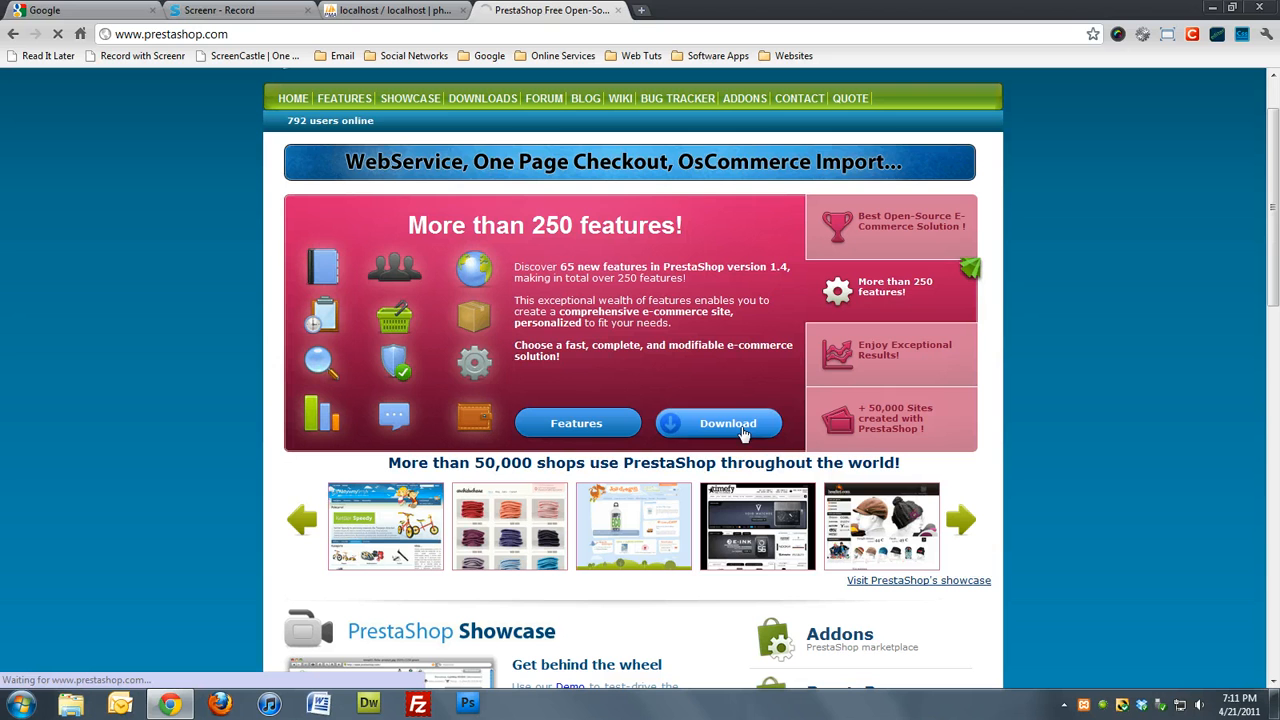
Open PrestaShop.com's Download page offering stable version v.1.4.1.0 and review its form
{"action": "left_click", "coordinate": [727, 423]}
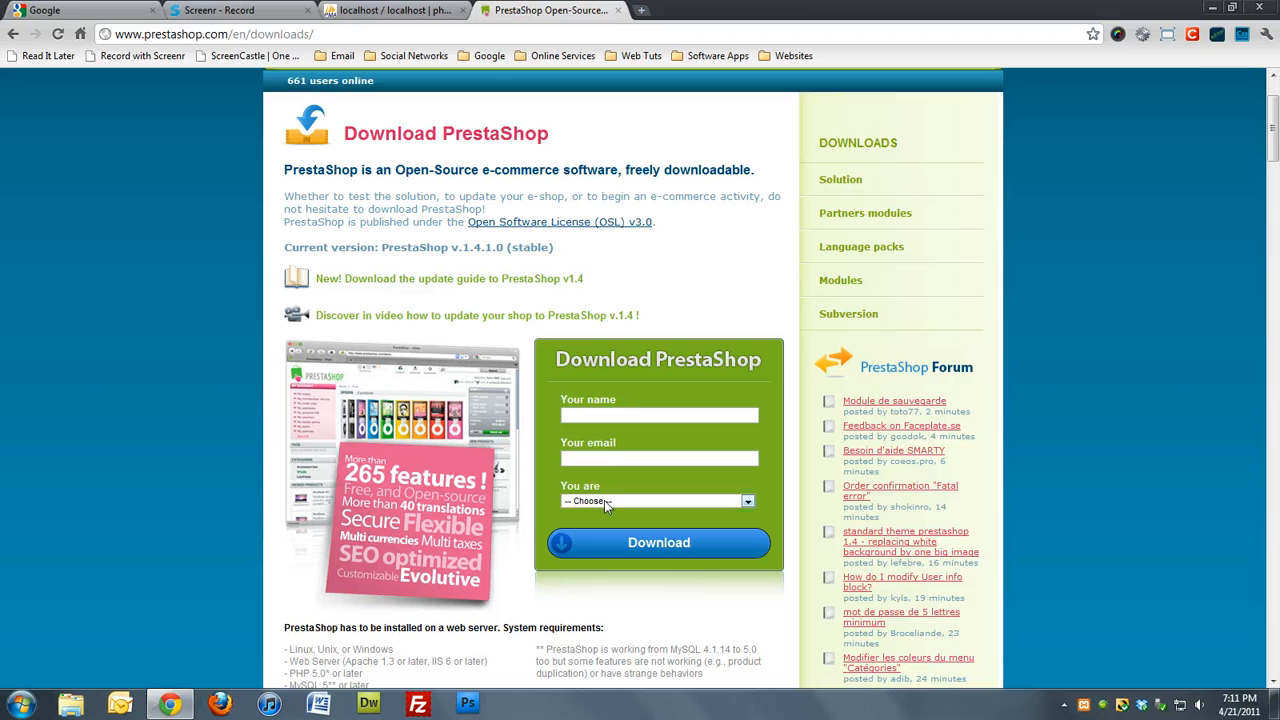
{"action": "left_click", "coordinate": [657, 501]}
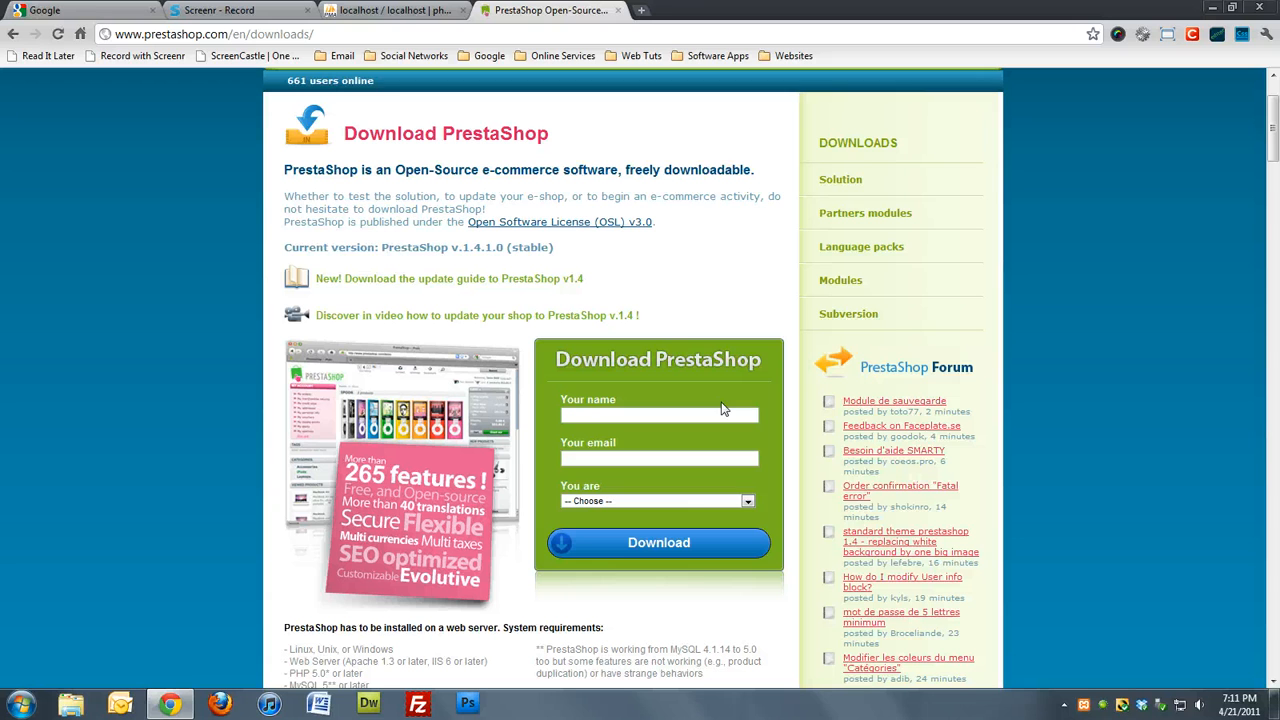
{"action": "mouse_move", "coordinate": [688, 352]}
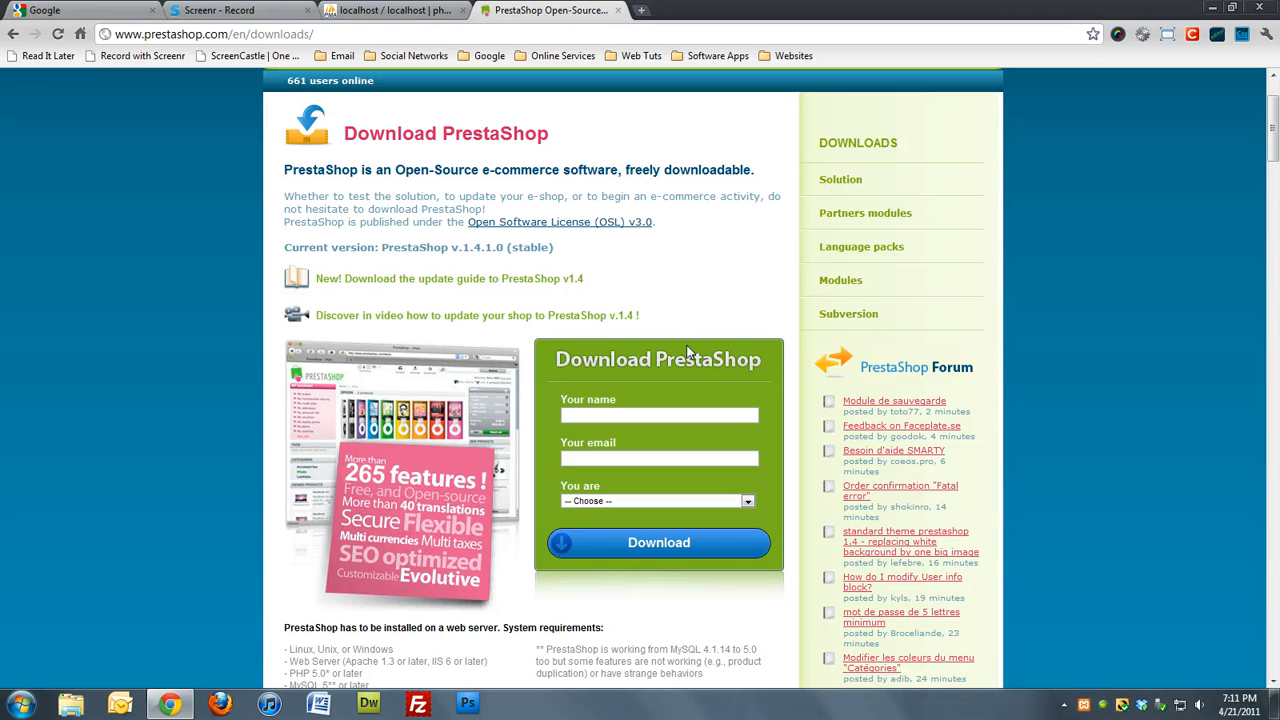
{"action": "mouse_move", "coordinate": [620, 315]}
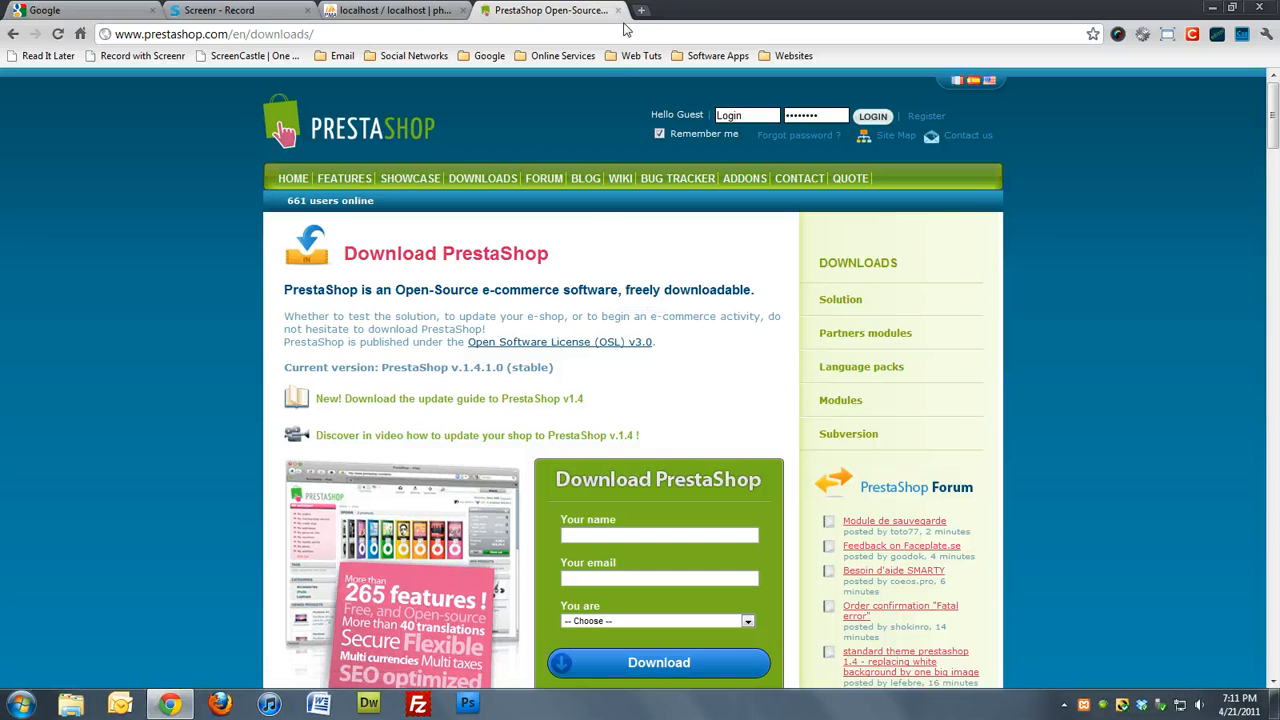
{"action": "left_click", "coordinate": [390, 11]}
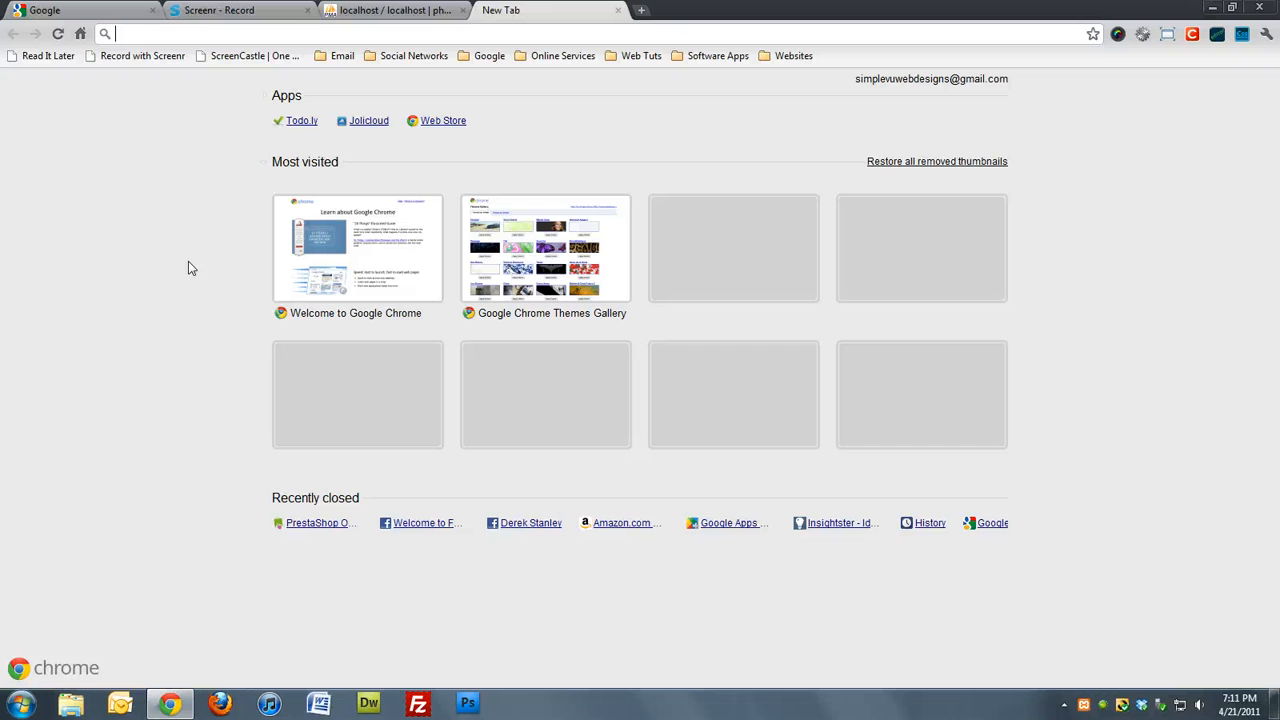
Load the local installer at localhost/prestashop101/install/ in a new tab
{"action": "type", "text": "local weather"}
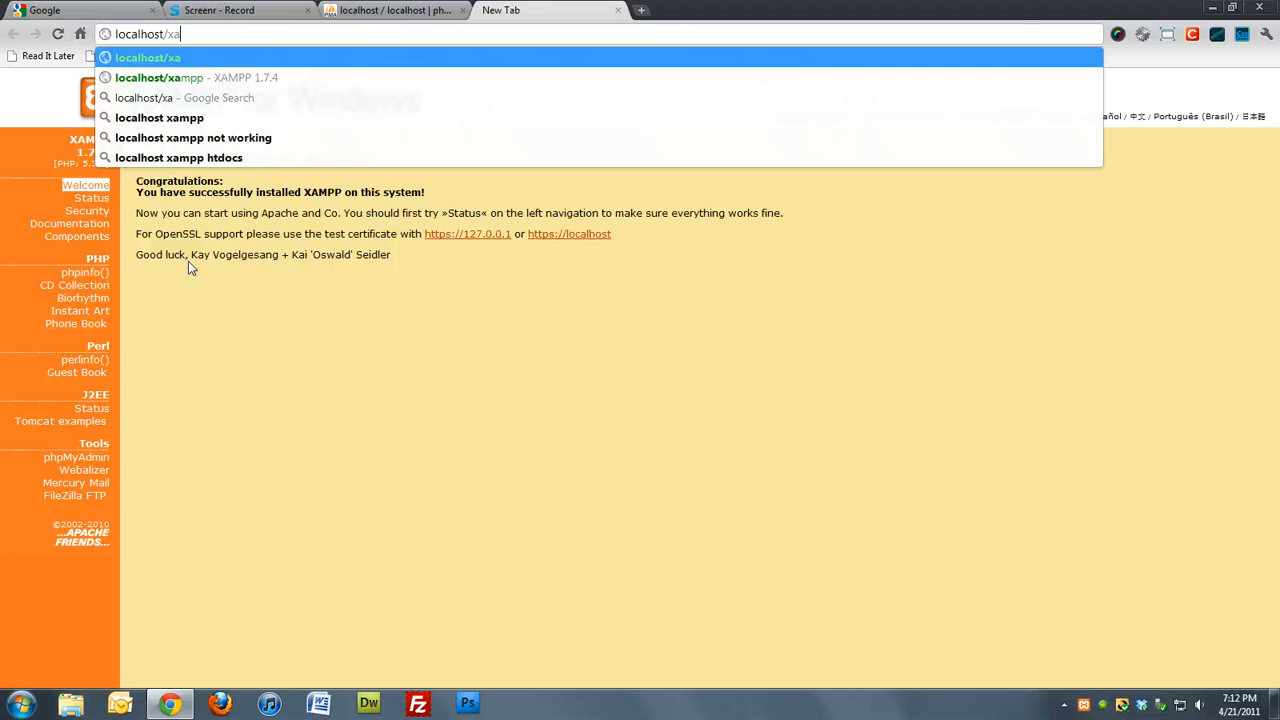
{"action": "key", "text": "Backspace"}
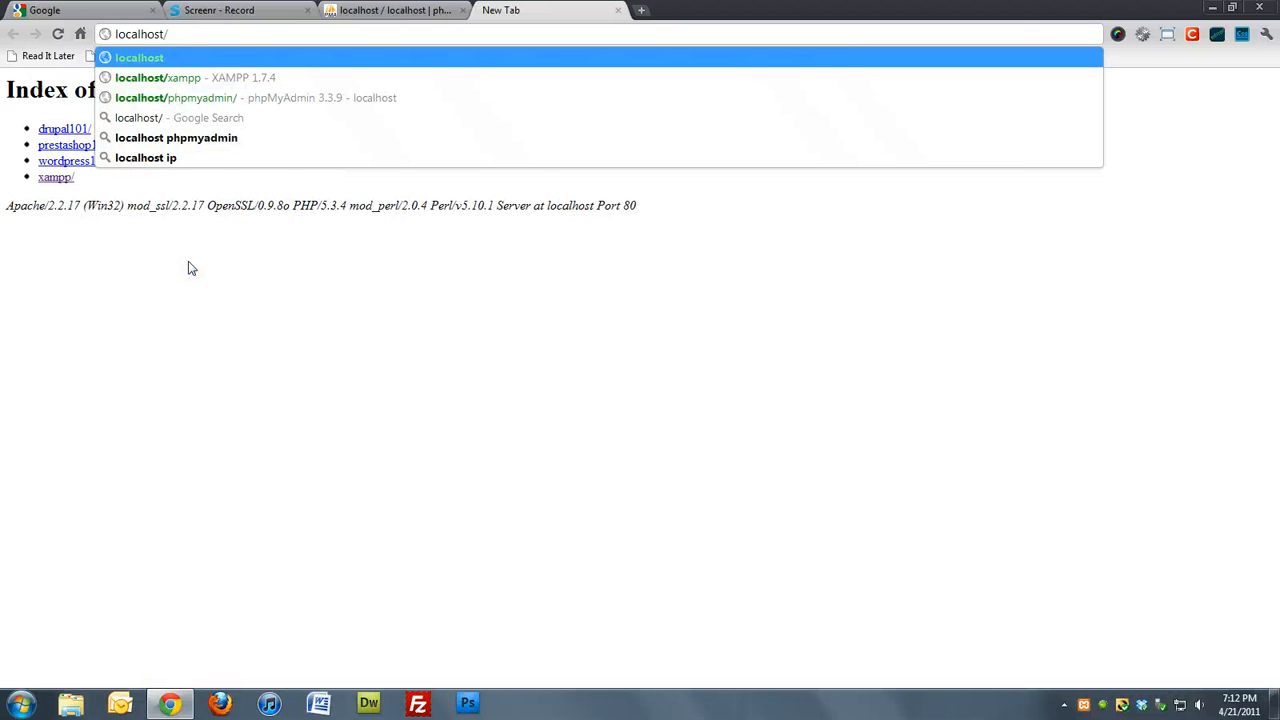
{"action": "type", "text": "prestashop101/install/"}
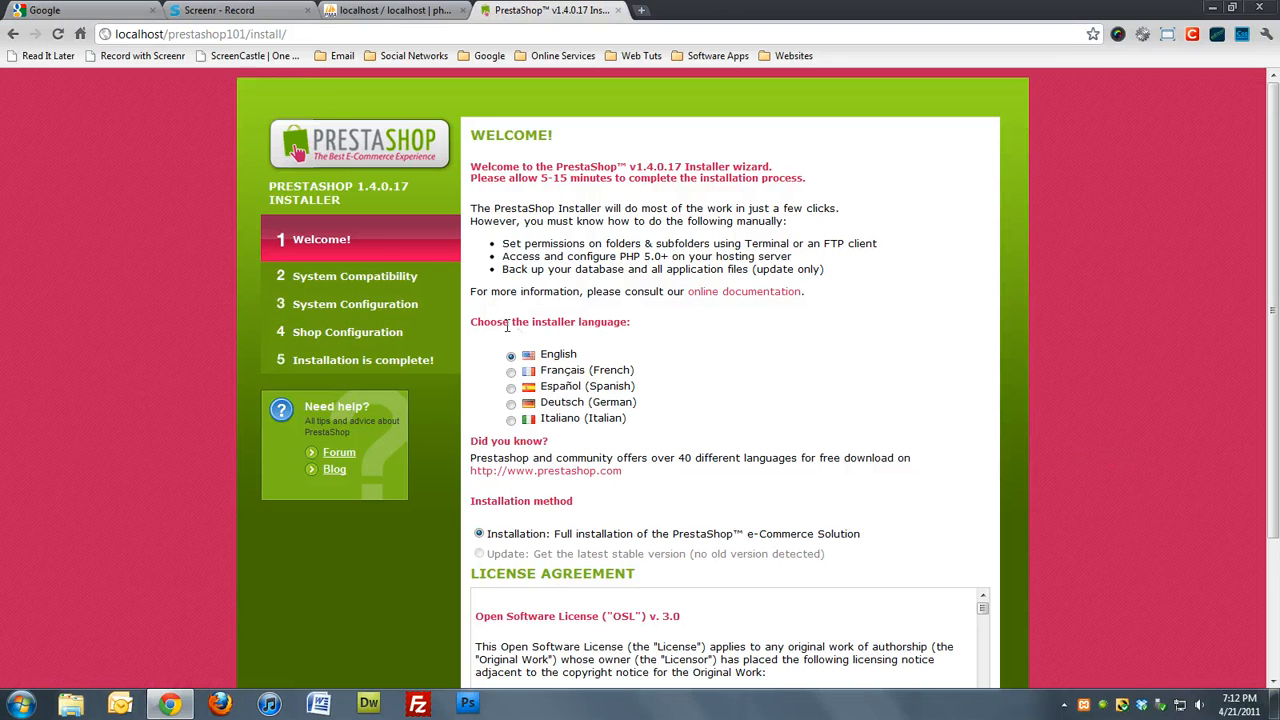
Keep English, agree to the license terms, and advance to System Compatibility
{"action": "left_click", "coordinate": [511, 357]}
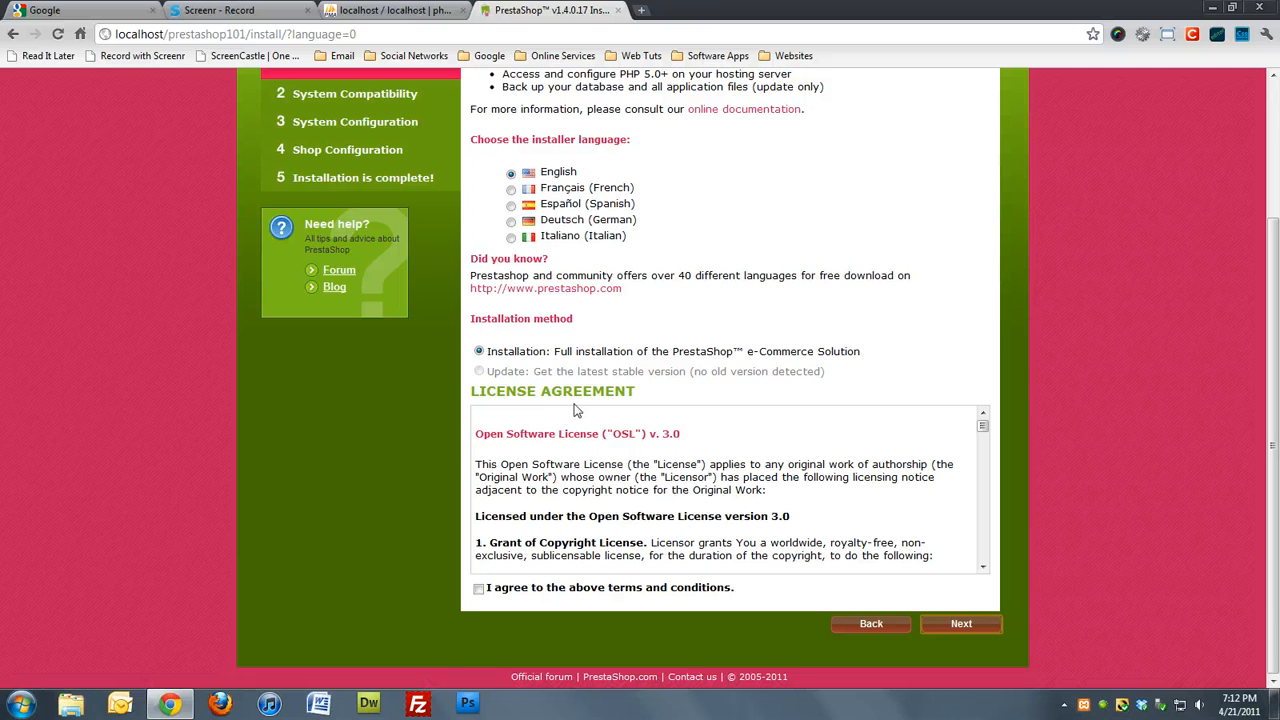
{"action": "mouse_move", "coordinate": [587, 363]}
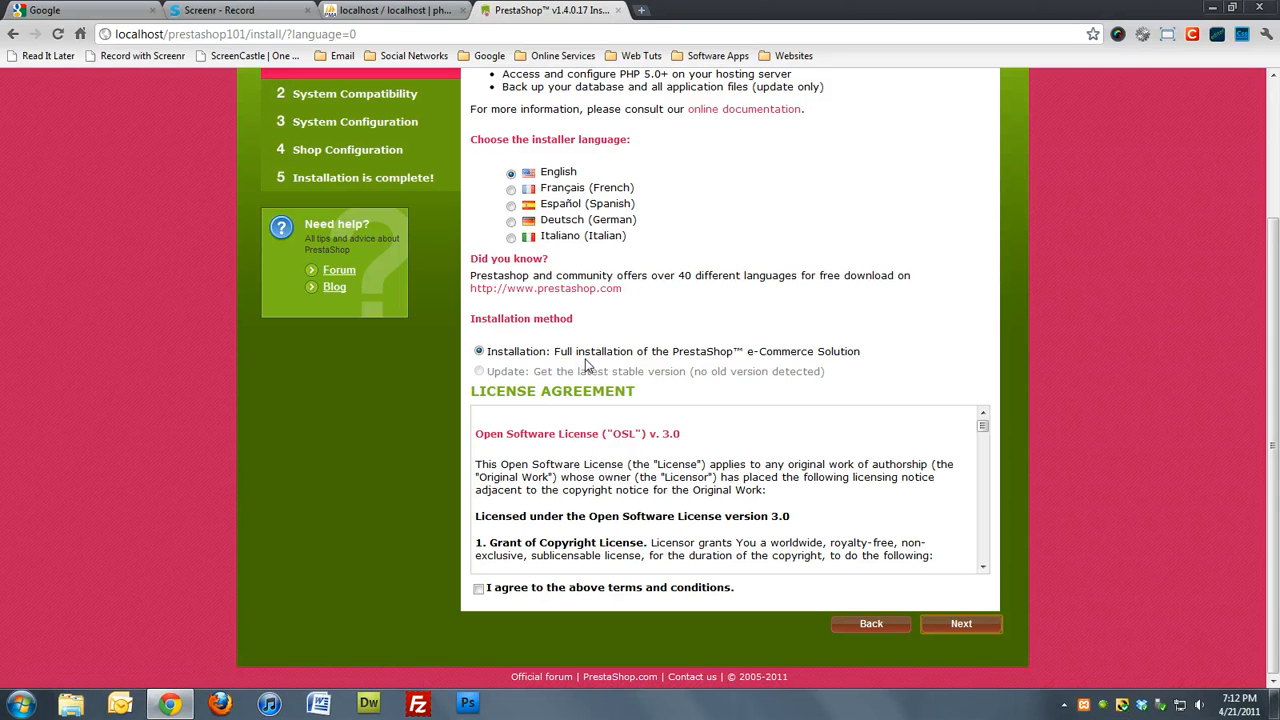
{"action": "mouse_move", "coordinate": [651, 371]}
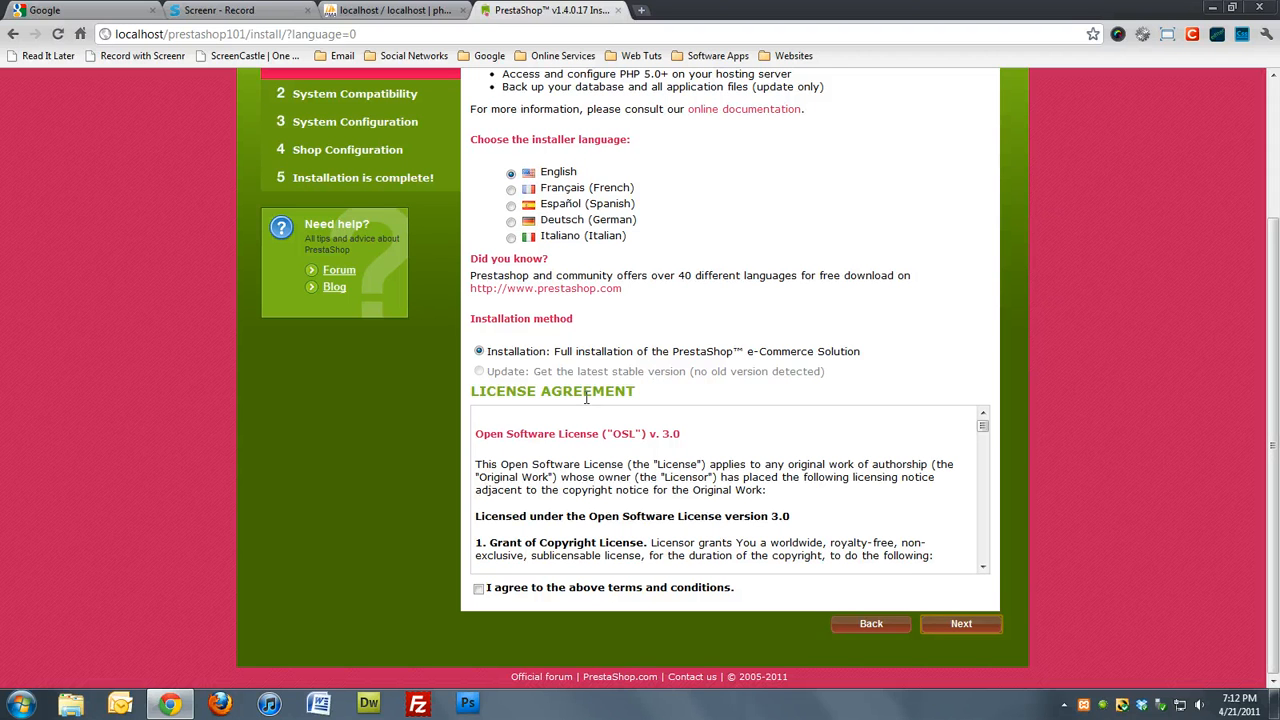
{"action": "mouse_move", "coordinate": [588, 405]}
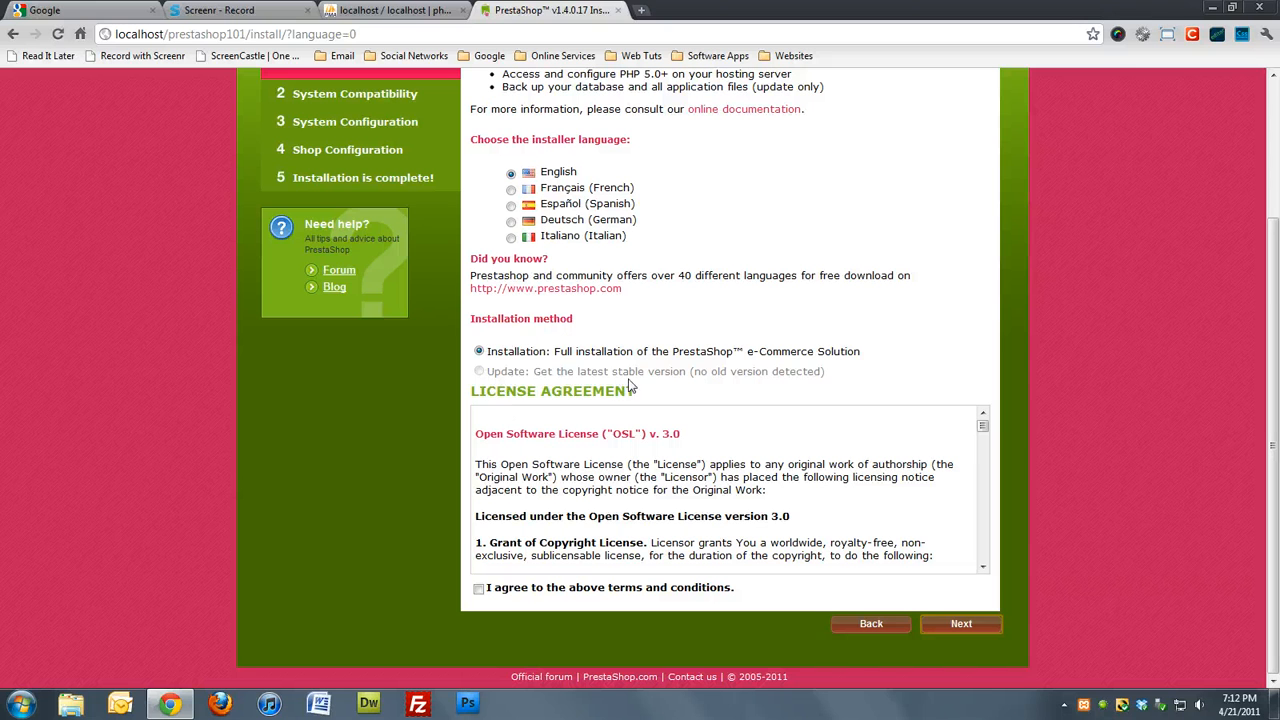
{"action": "left_click", "coordinate": [475, 588]}
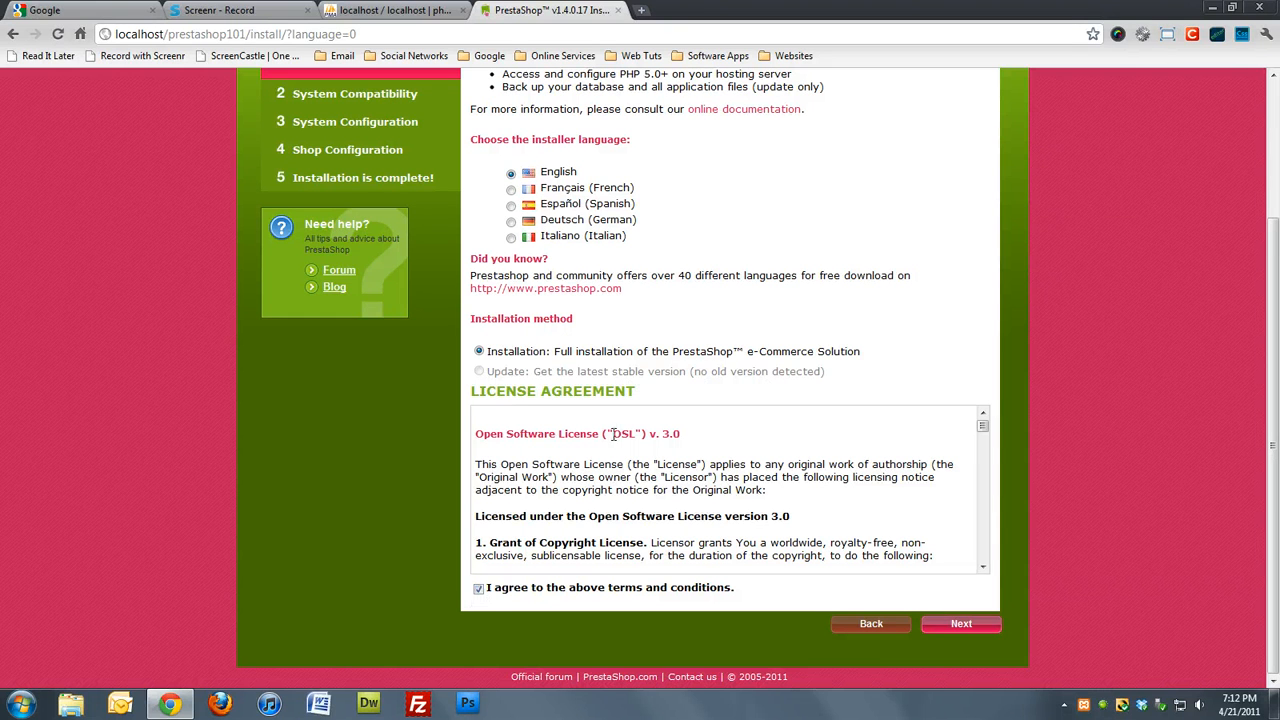
{"action": "left_click", "coordinate": [965, 625]}
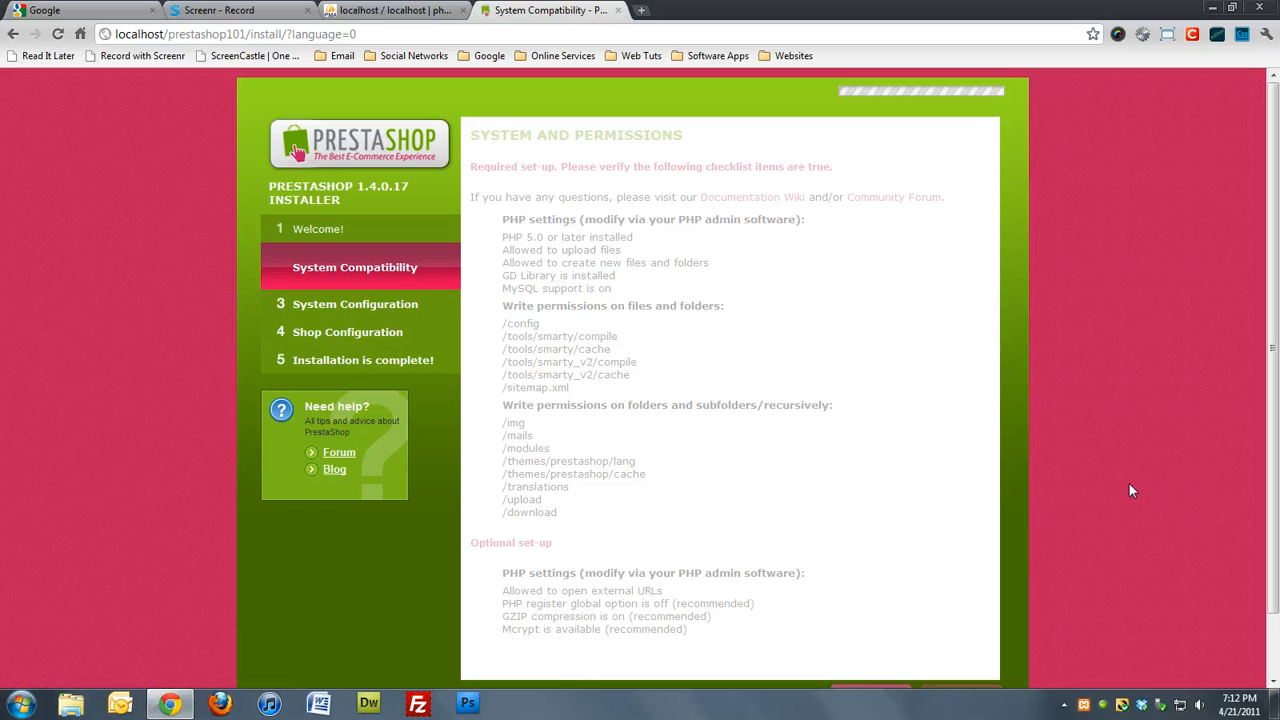
Pass the compatibility check and proceed to the System Configuration database form
{"action": "left_click", "coordinate": [355, 304]}
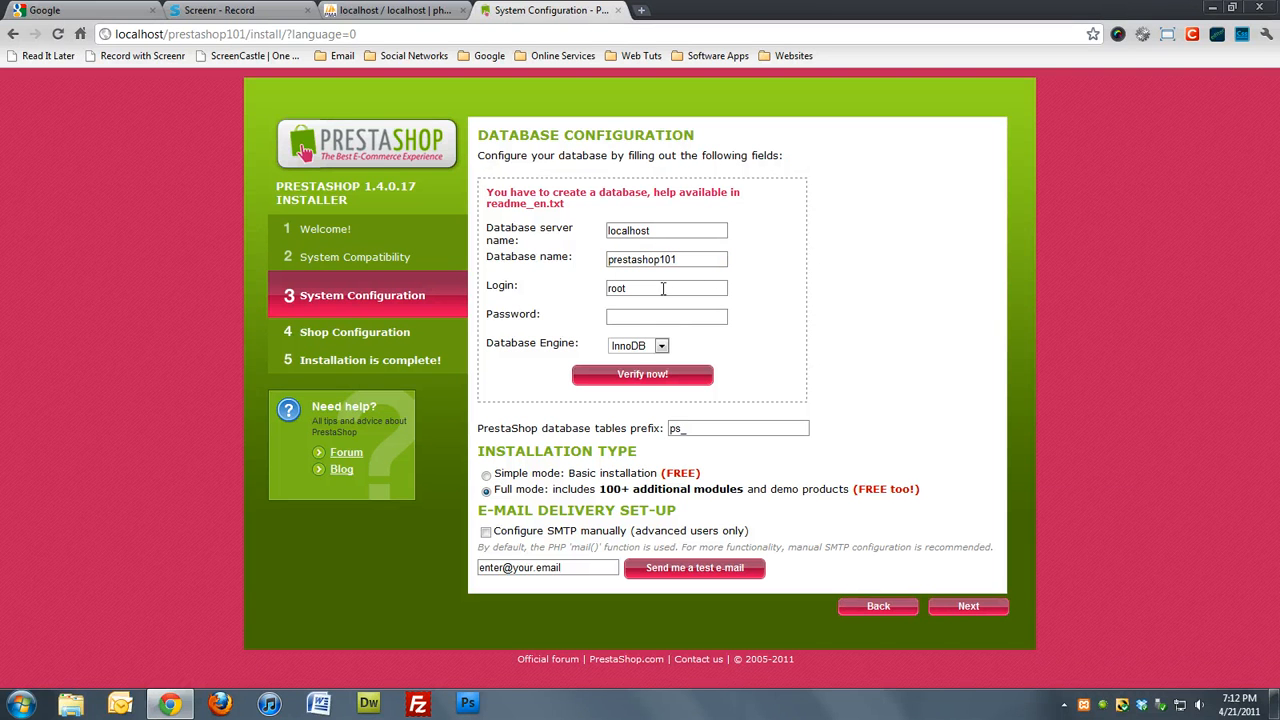
{"action": "mouse_move", "coordinate": [648, 357]}
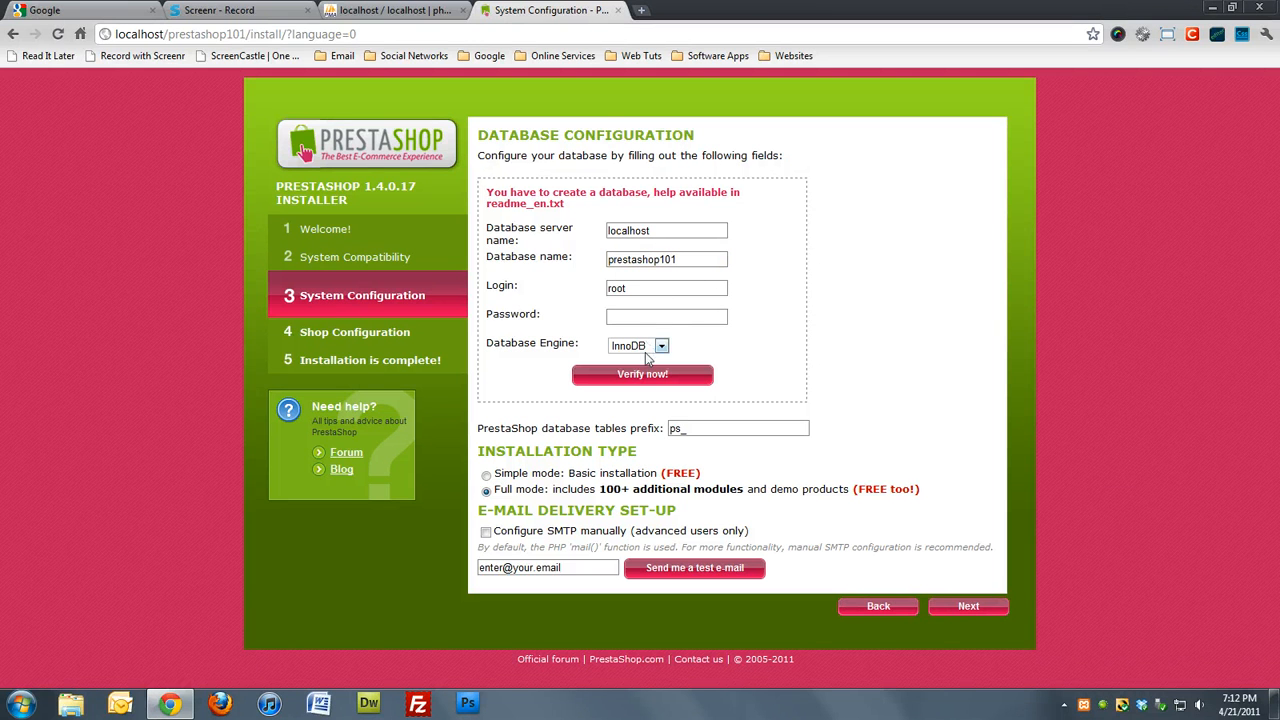
{"action": "left_click", "coordinate": [661, 345]}
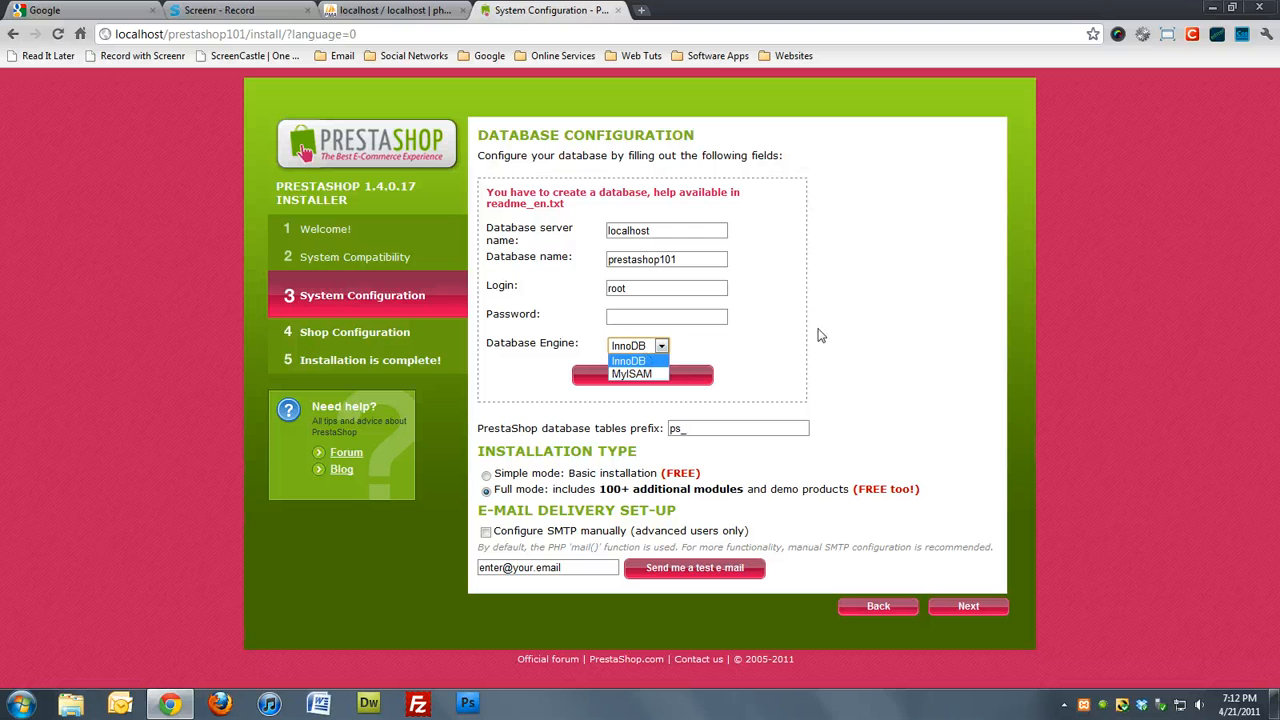
{"action": "left_click", "coordinate": [628, 360]}
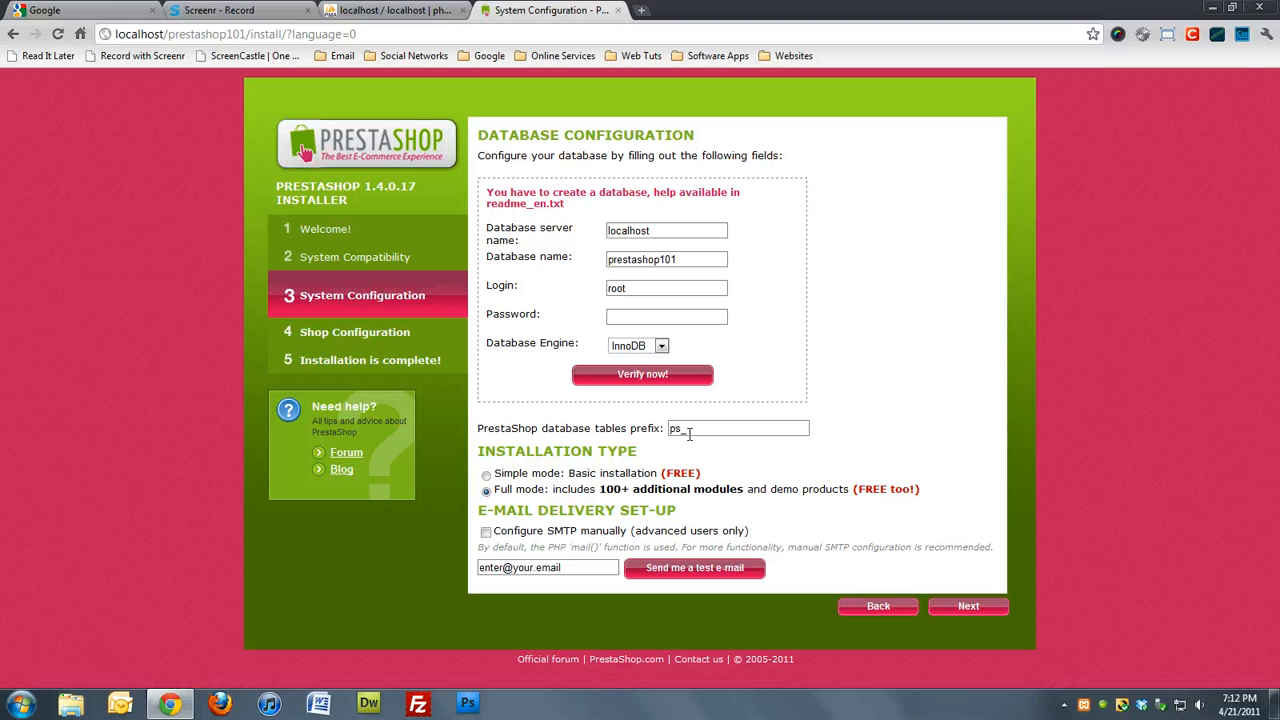
{"action": "mouse_move", "coordinate": [713, 518]}
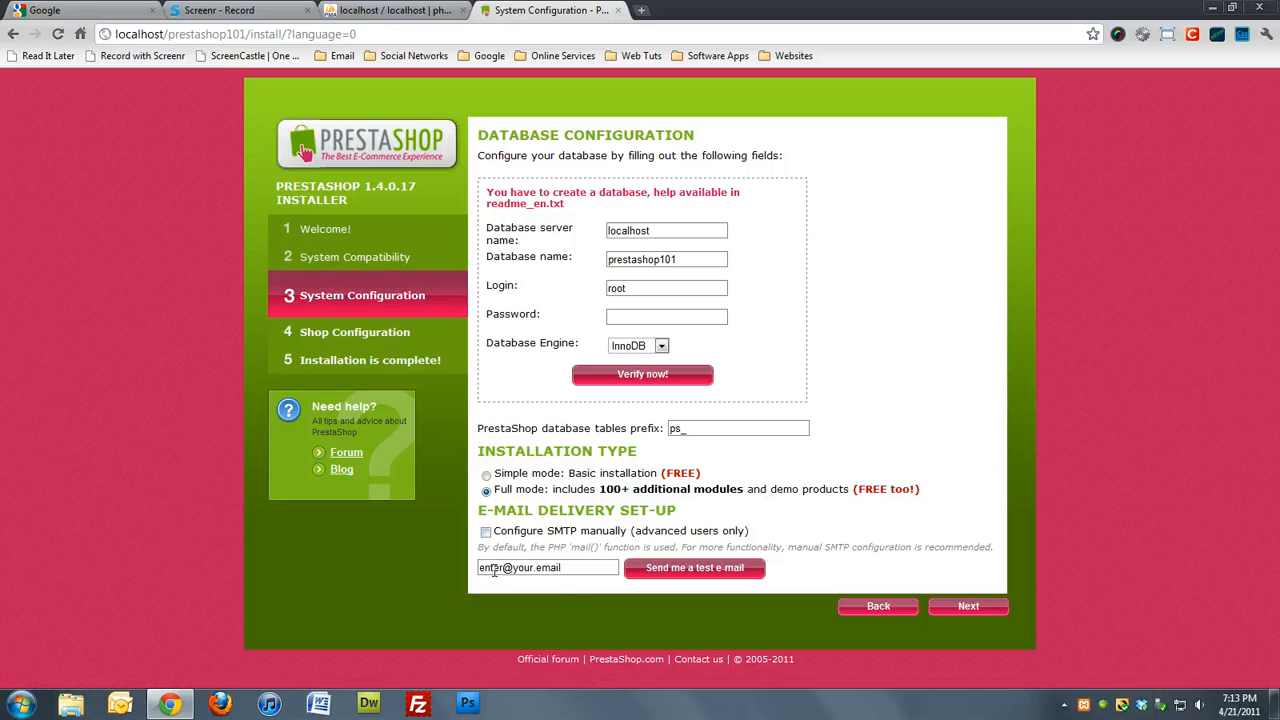
{"action": "left_click", "coordinate": [547, 568]}
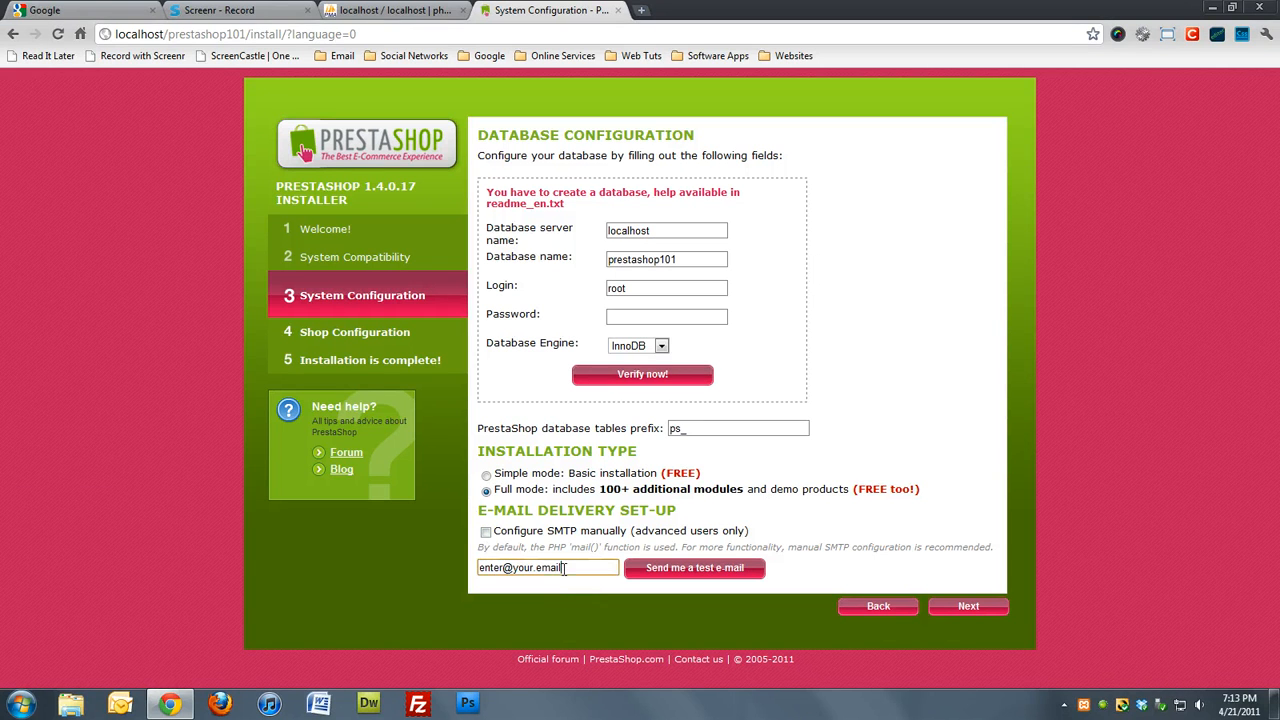
{"action": "double_click", "coordinate": [546, 567]}
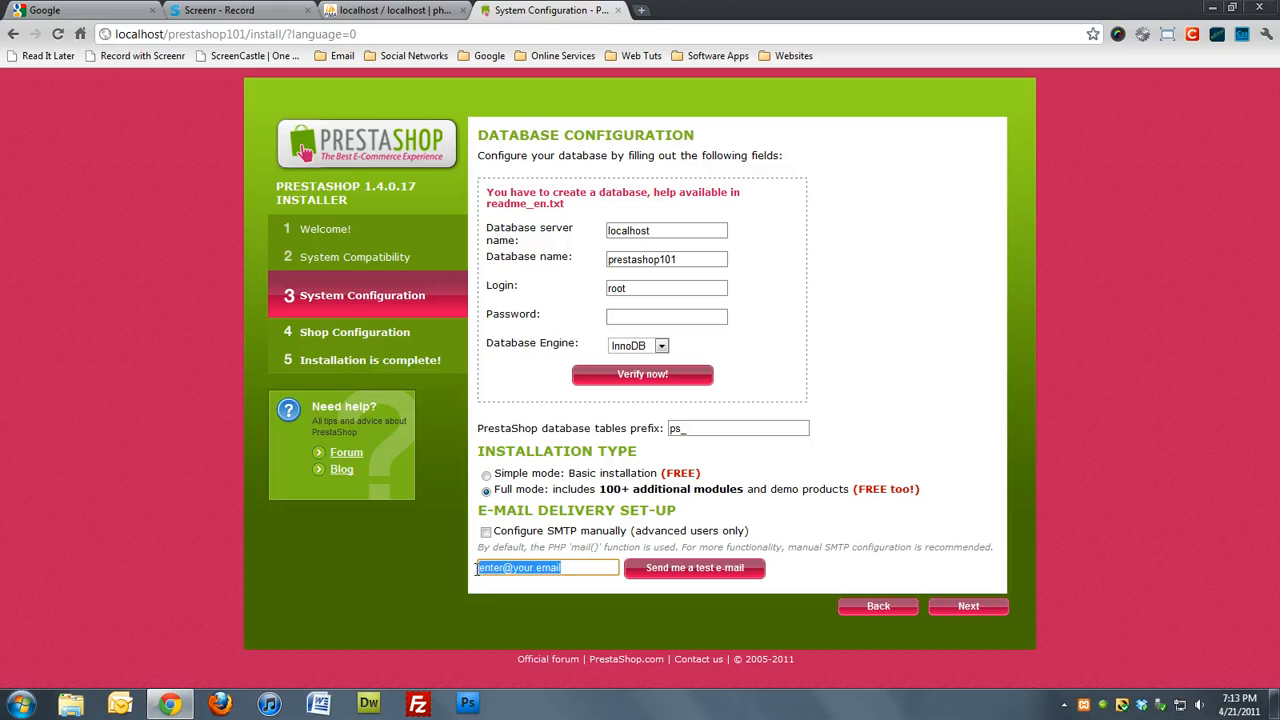
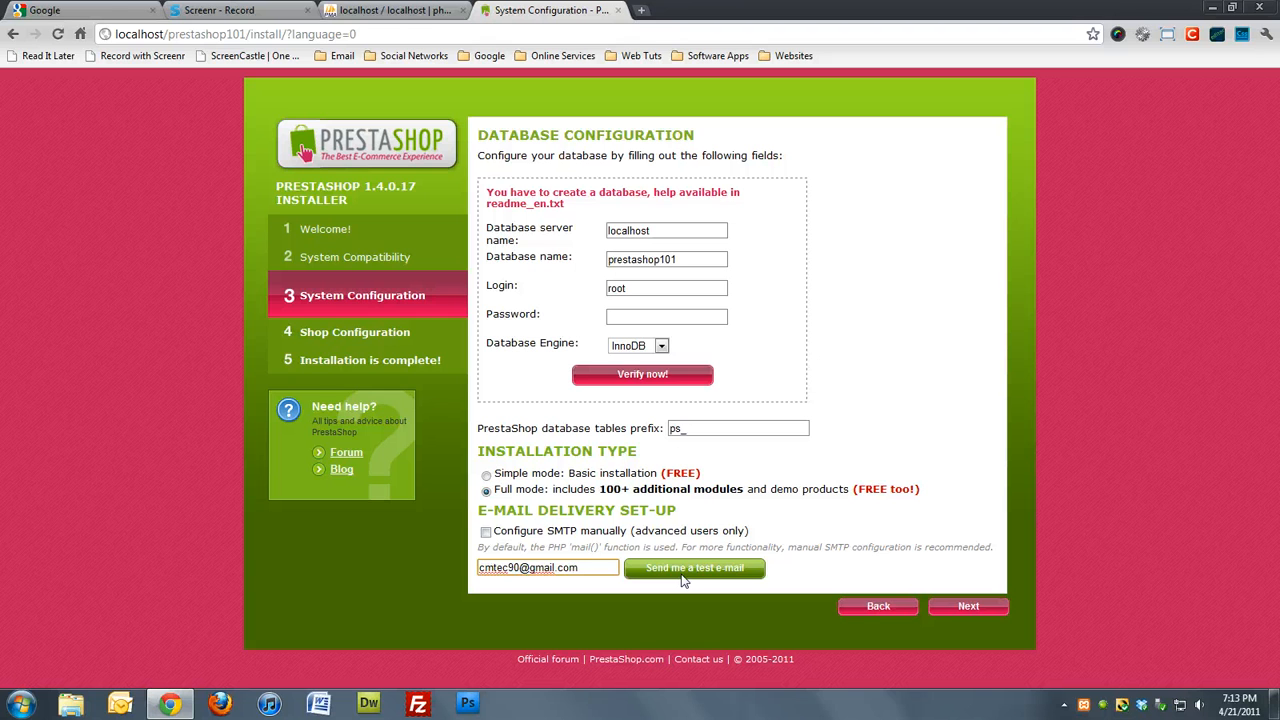
Send a test e-mail, then continue past database configuration to Shop Configuration
{"action": "left_click", "coordinate": [642, 374]}
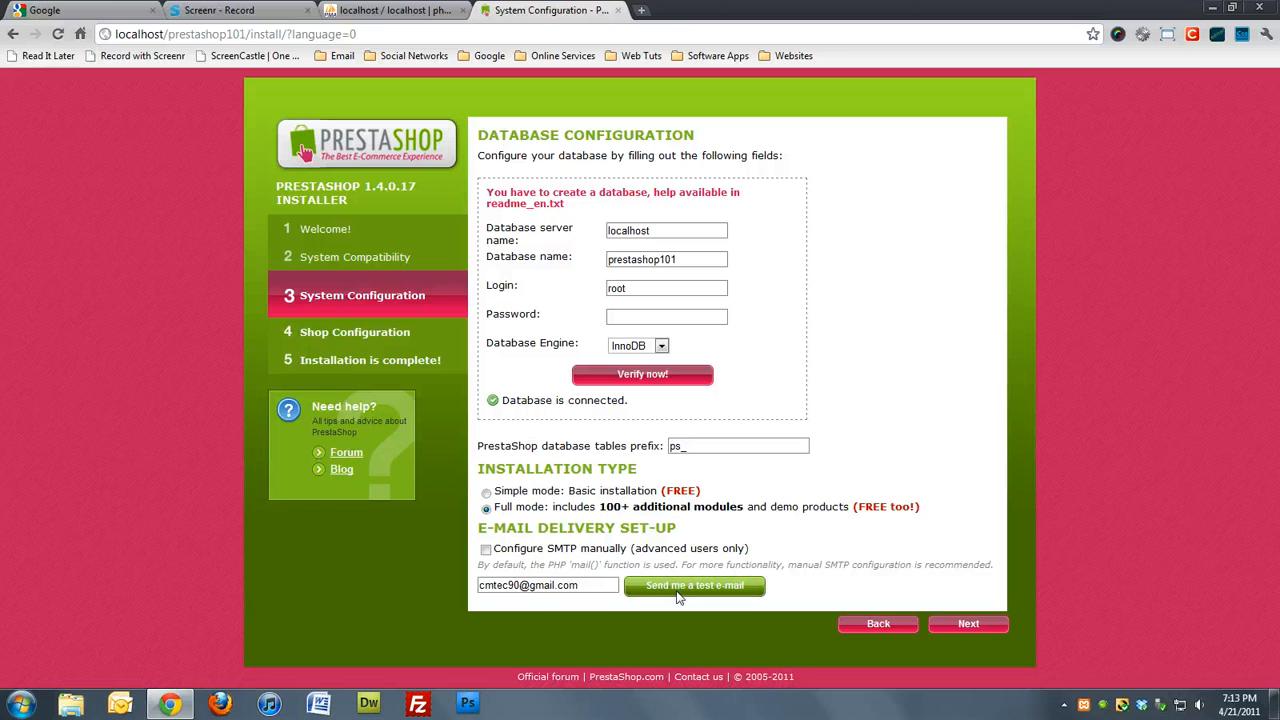
{"action": "left_click", "coordinate": [694, 586]}
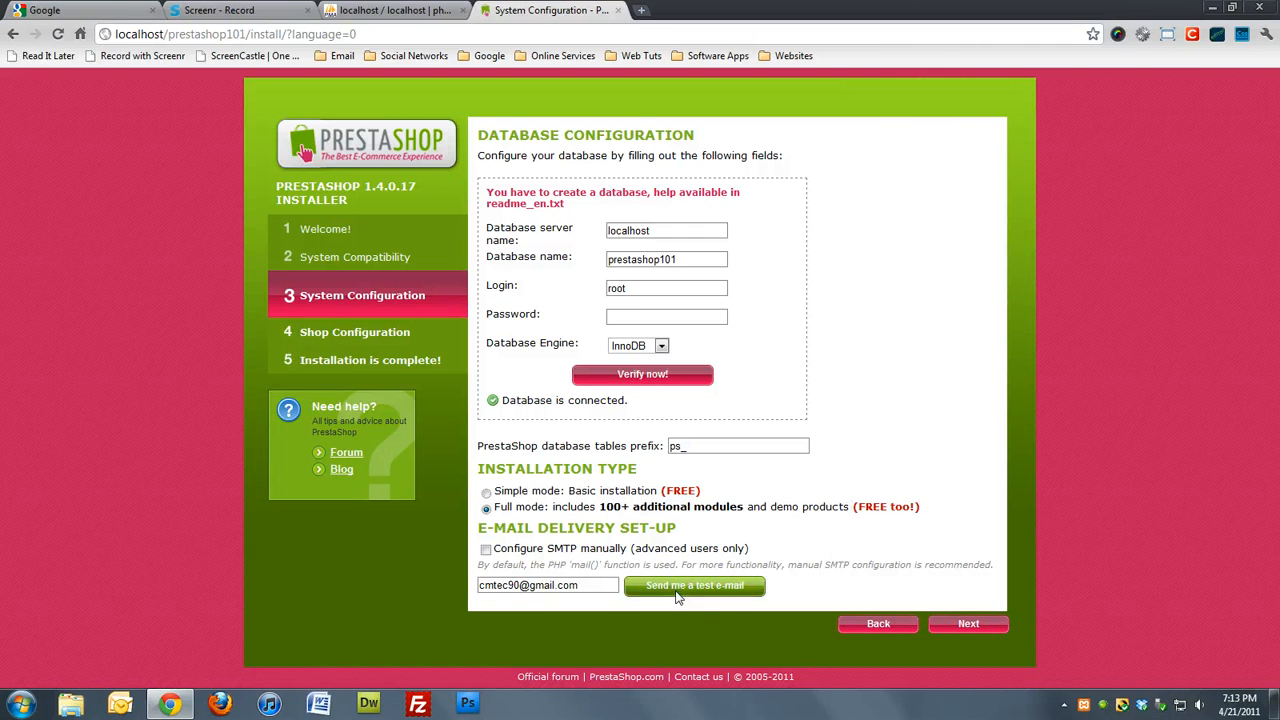
{"action": "left_click", "coordinate": [695, 586]}
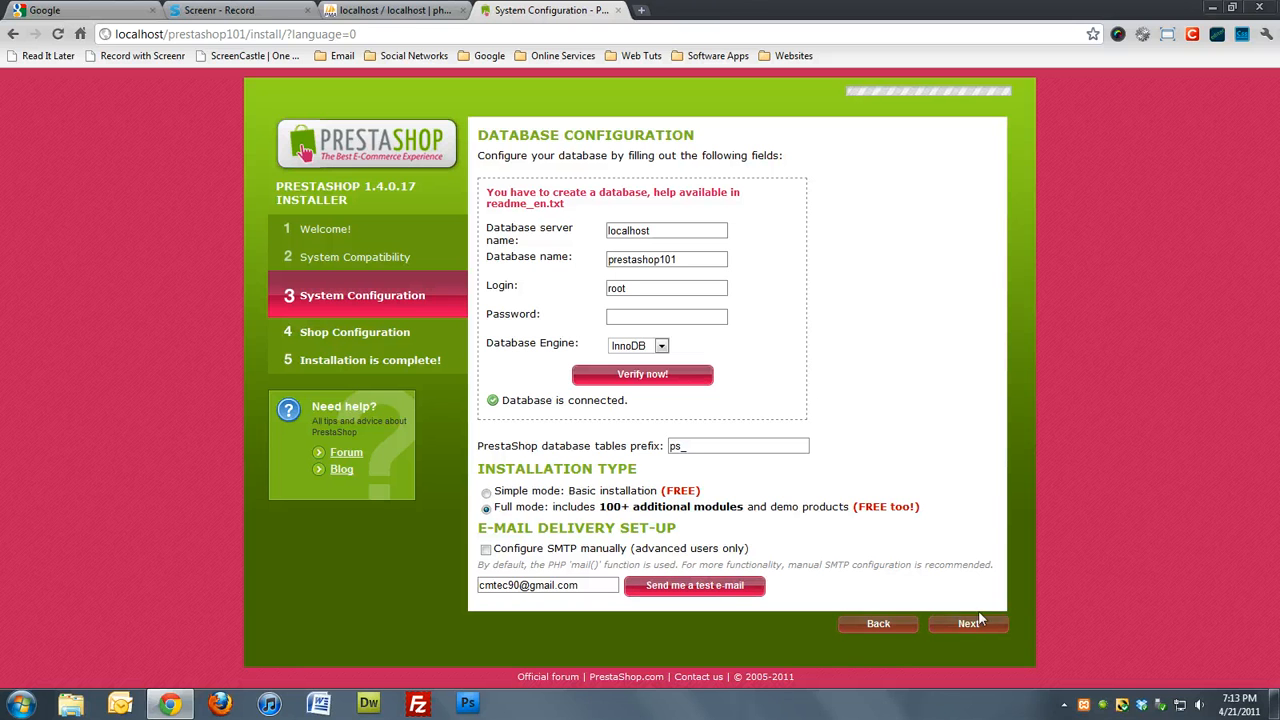
{"action": "mouse_move", "coordinate": [970, 624]}
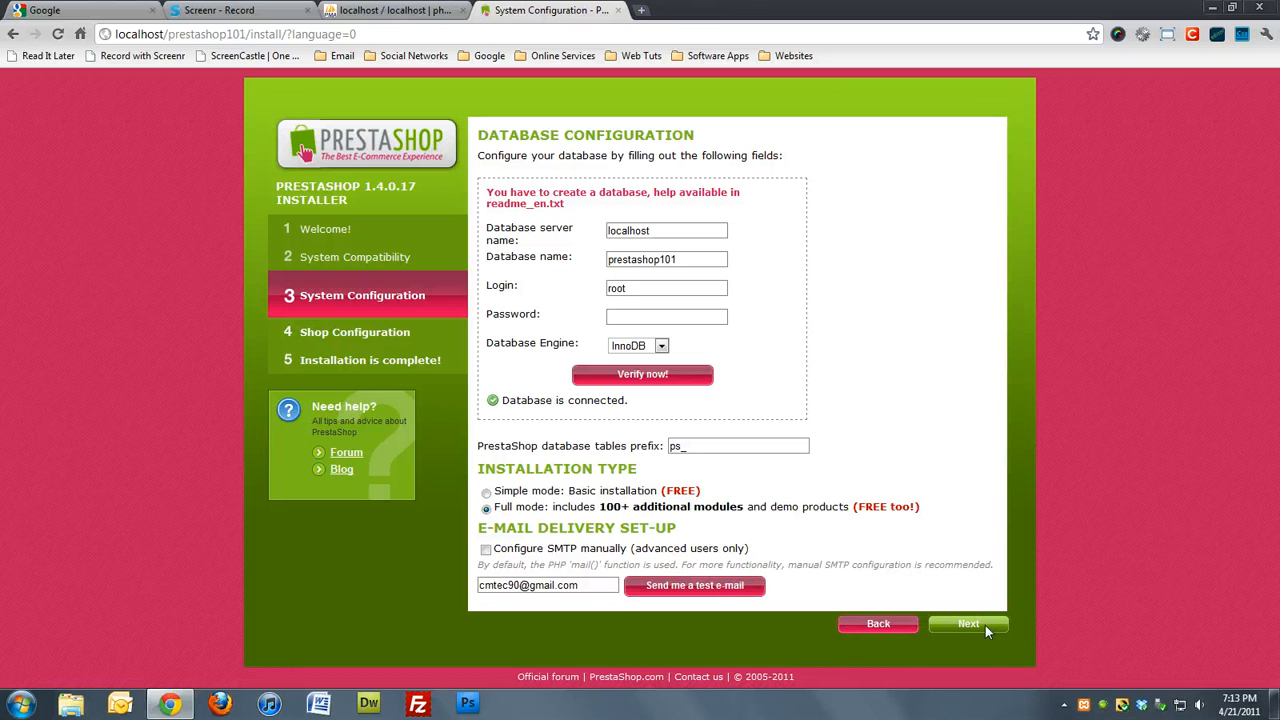
{"action": "left_click", "coordinate": [968, 624]}
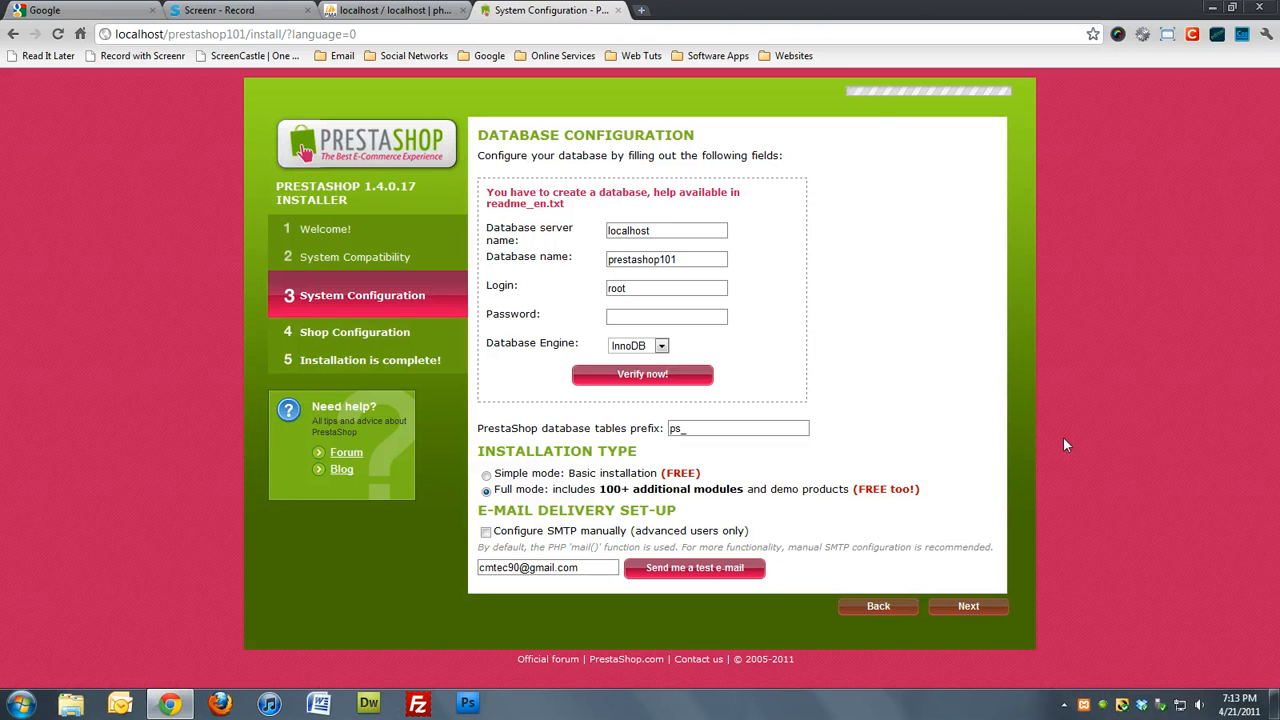
{"action": "mouse_move", "coordinate": [1028, 108]}
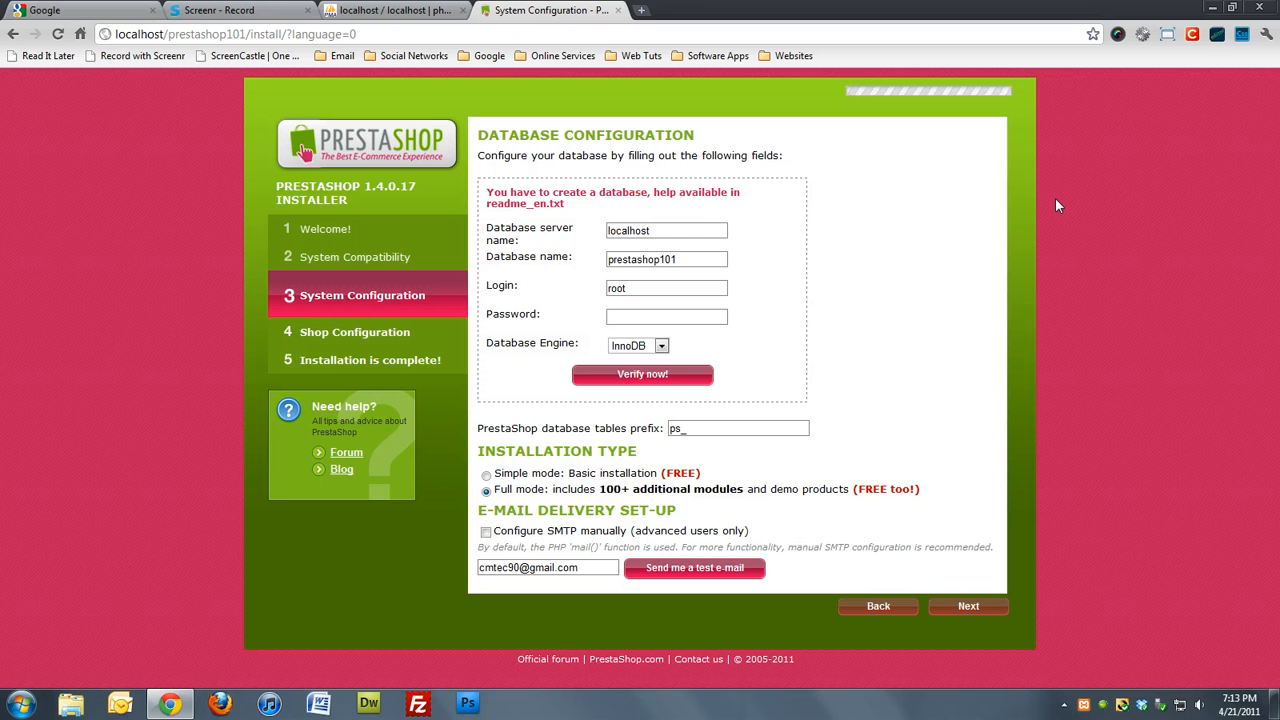
{"action": "left_click", "coordinate": [967, 606]}
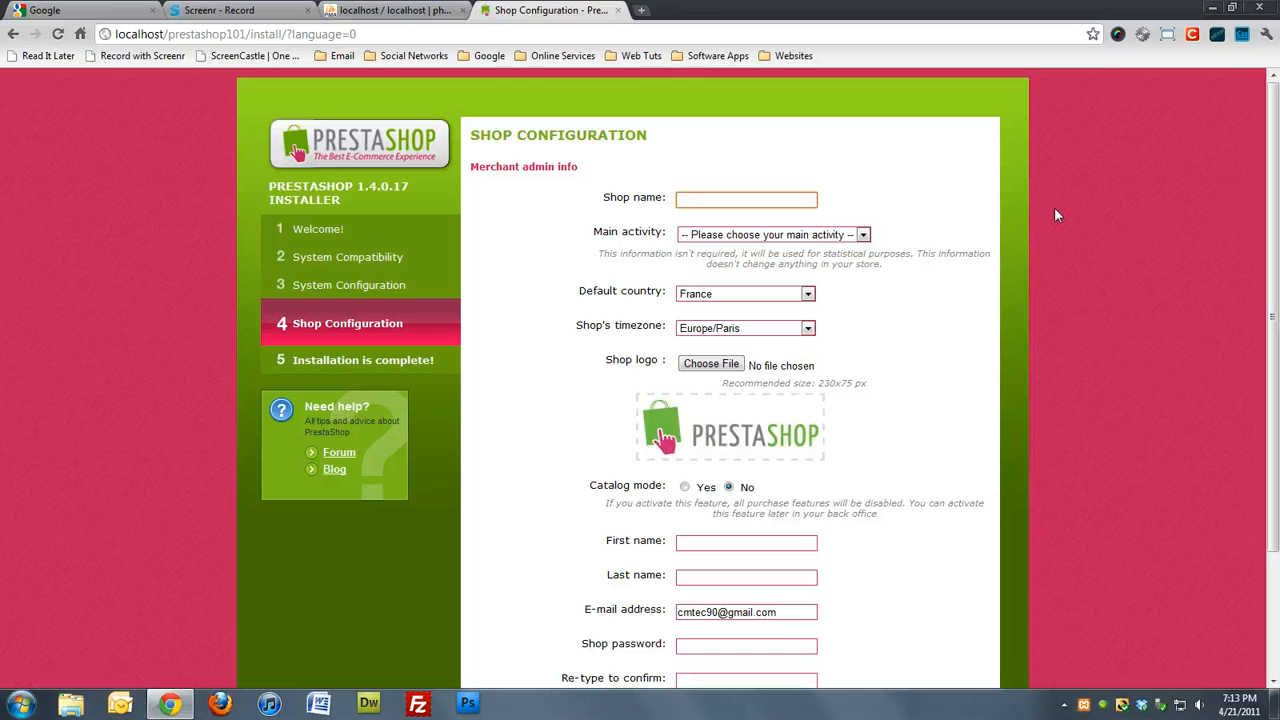
Enter shop name My PrestaShop, choose Other activity, and set default country USA
{"action": "type", "text": "My PrestaShop"}
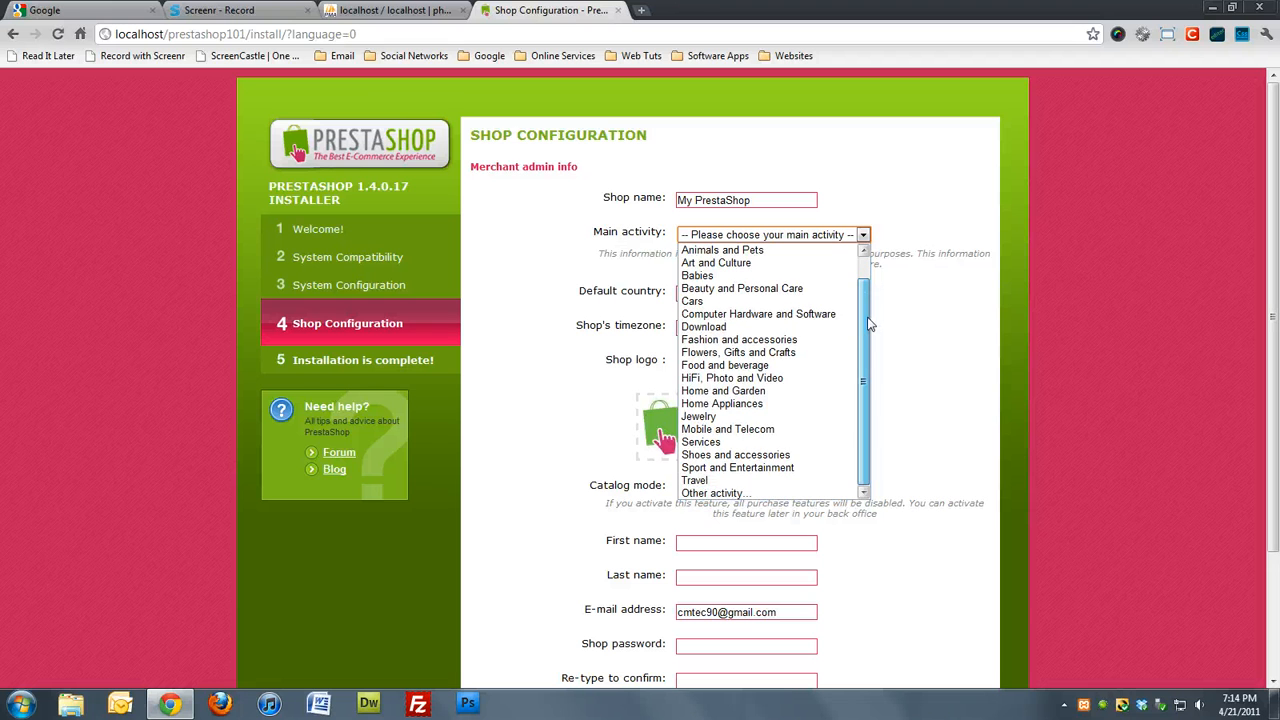
{"action": "mouse_move", "coordinate": [712, 493]}
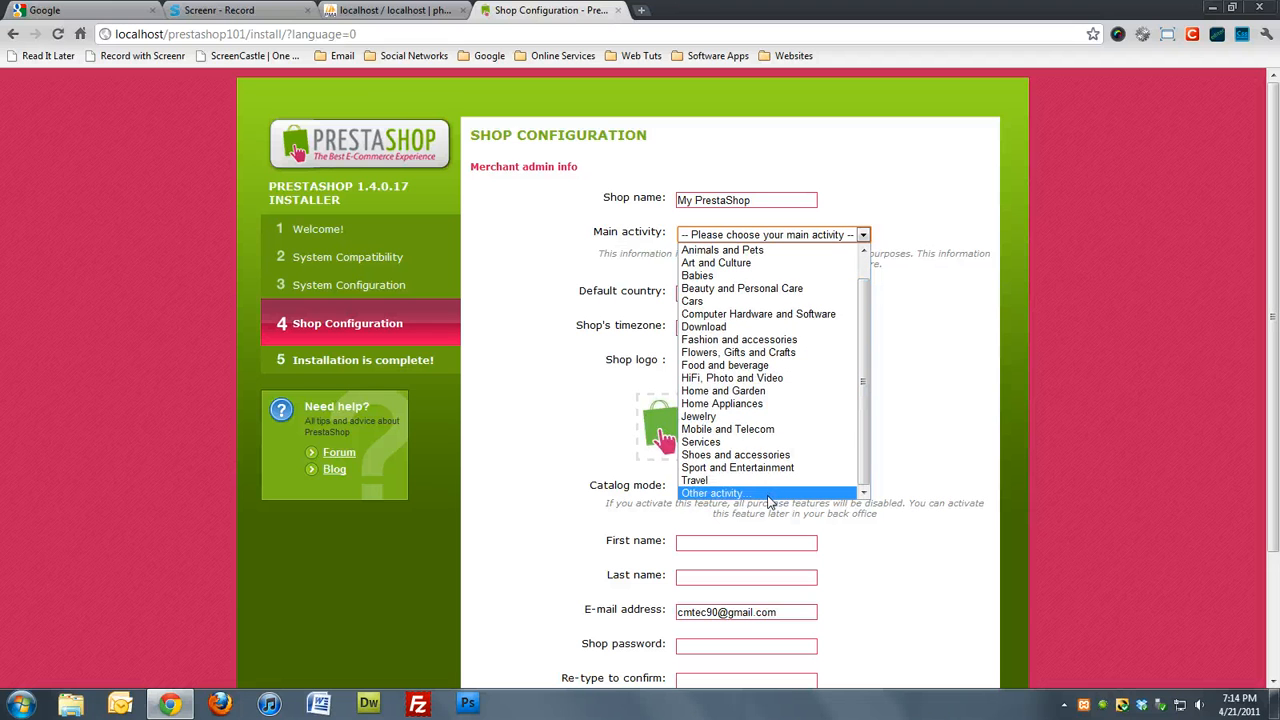
{"action": "left_click", "coordinate": [806, 293]}
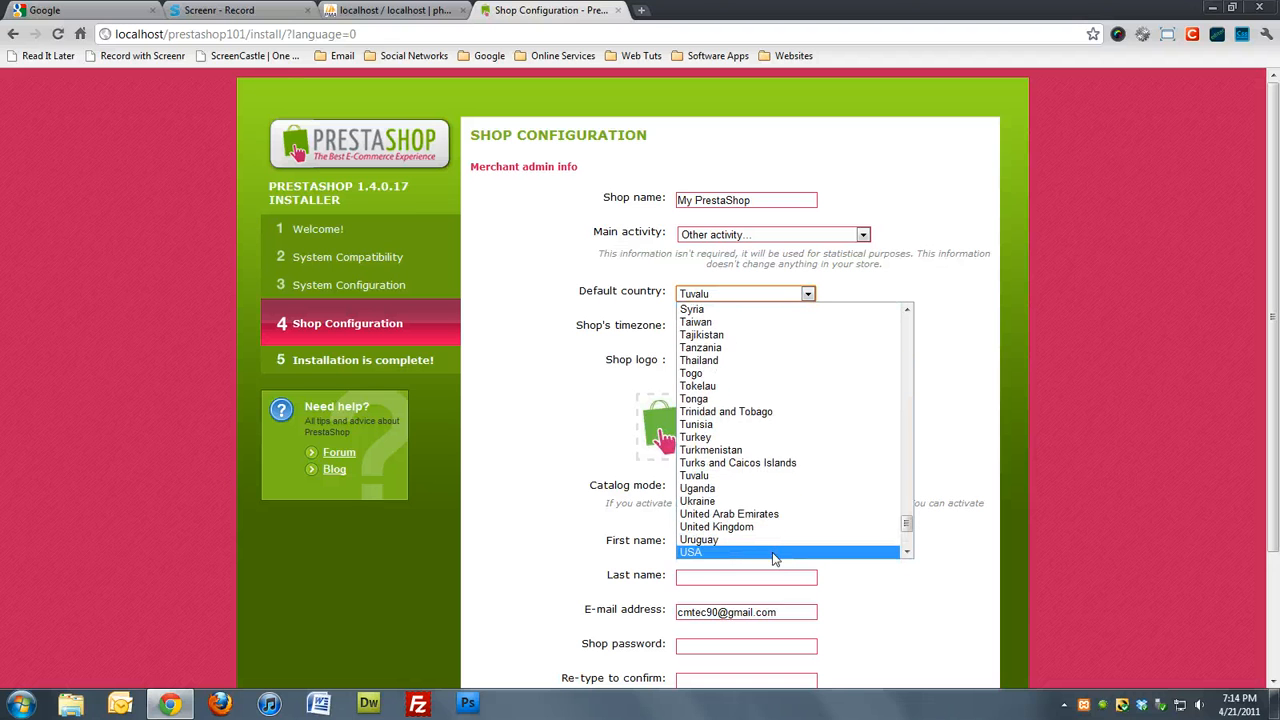
{"action": "left_click", "coordinate": [691, 552]}
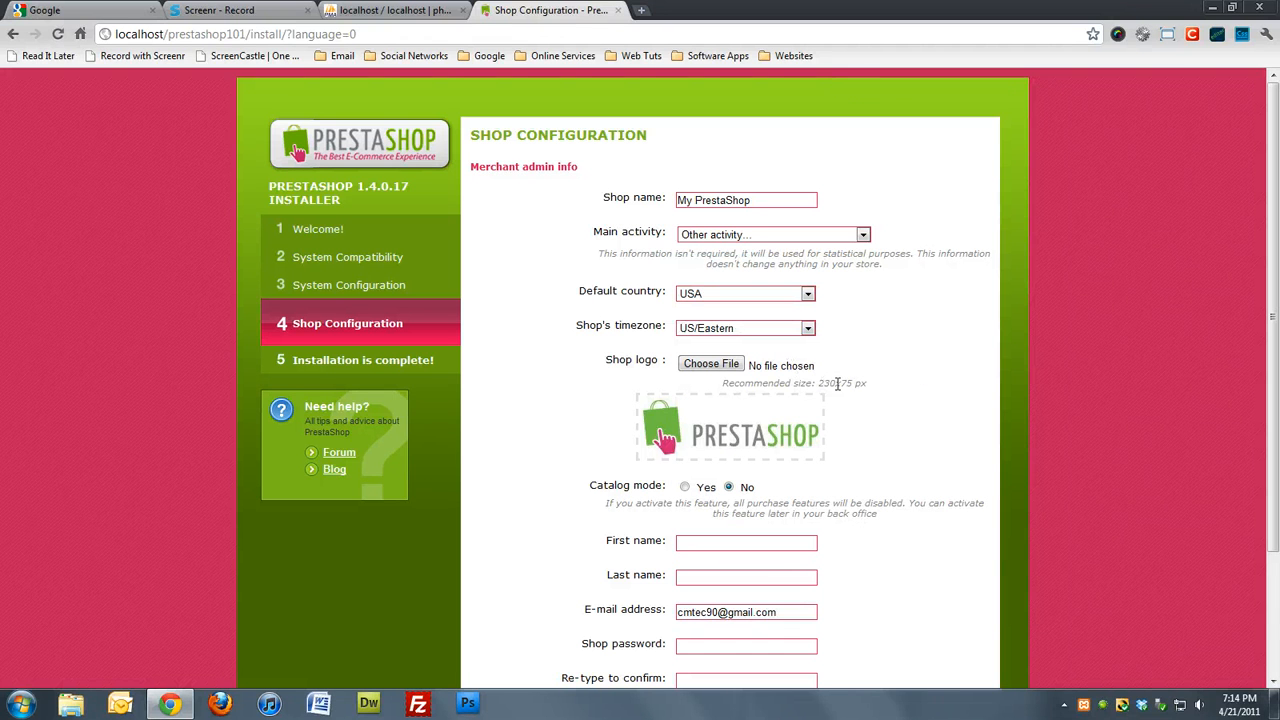
{"action": "scroll", "scroll_direction": "down", "scroll_amount": 3}
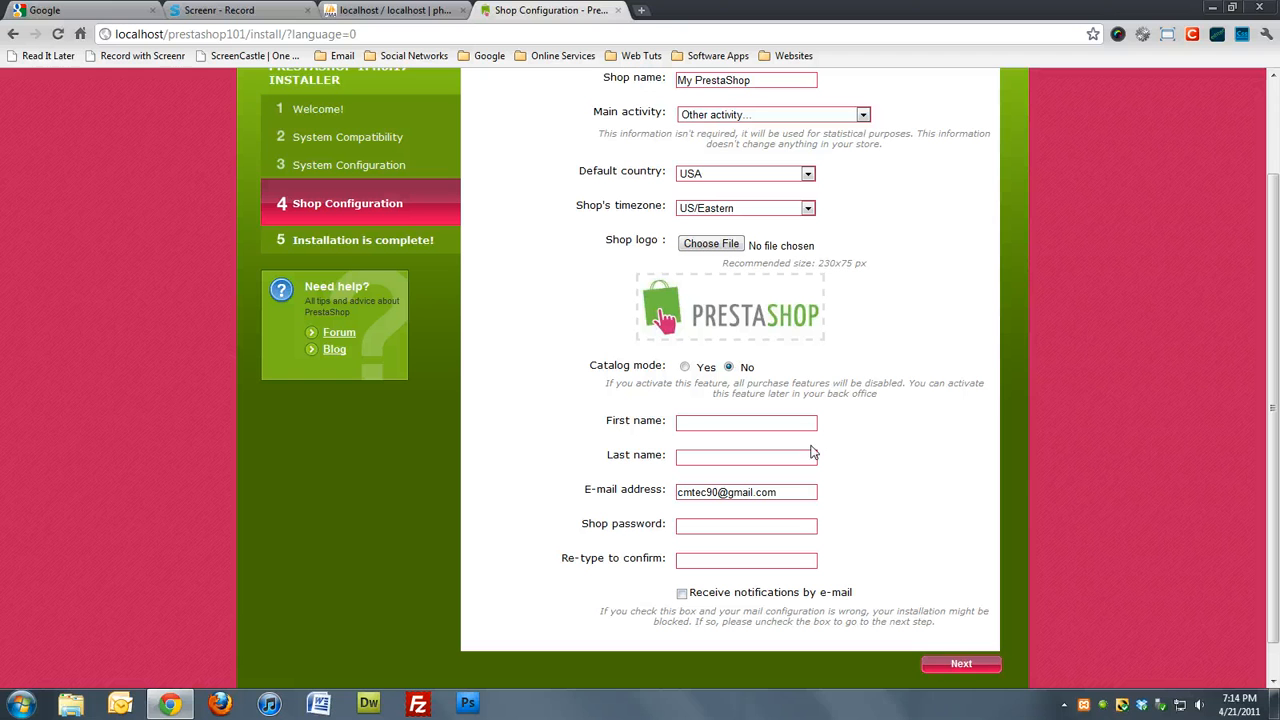
{"action": "mouse_move", "coordinate": [669, 398]}
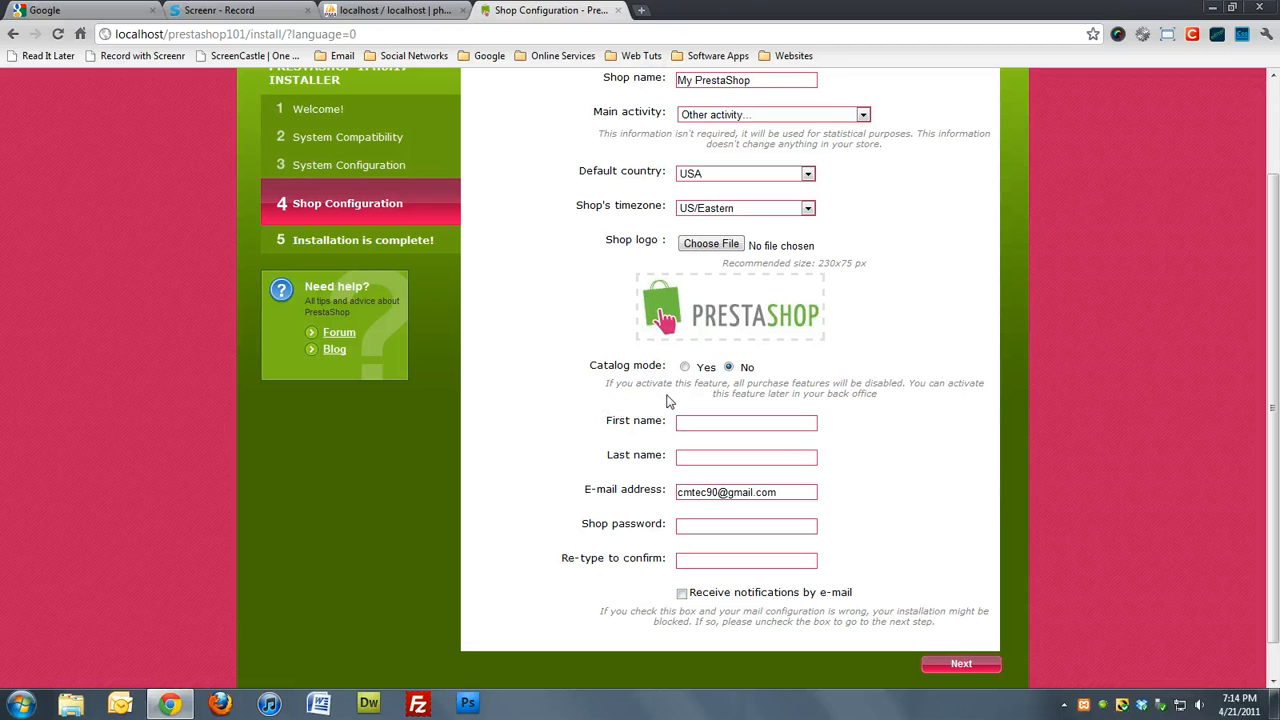
{"action": "mouse_move", "coordinate": [880, 417]}
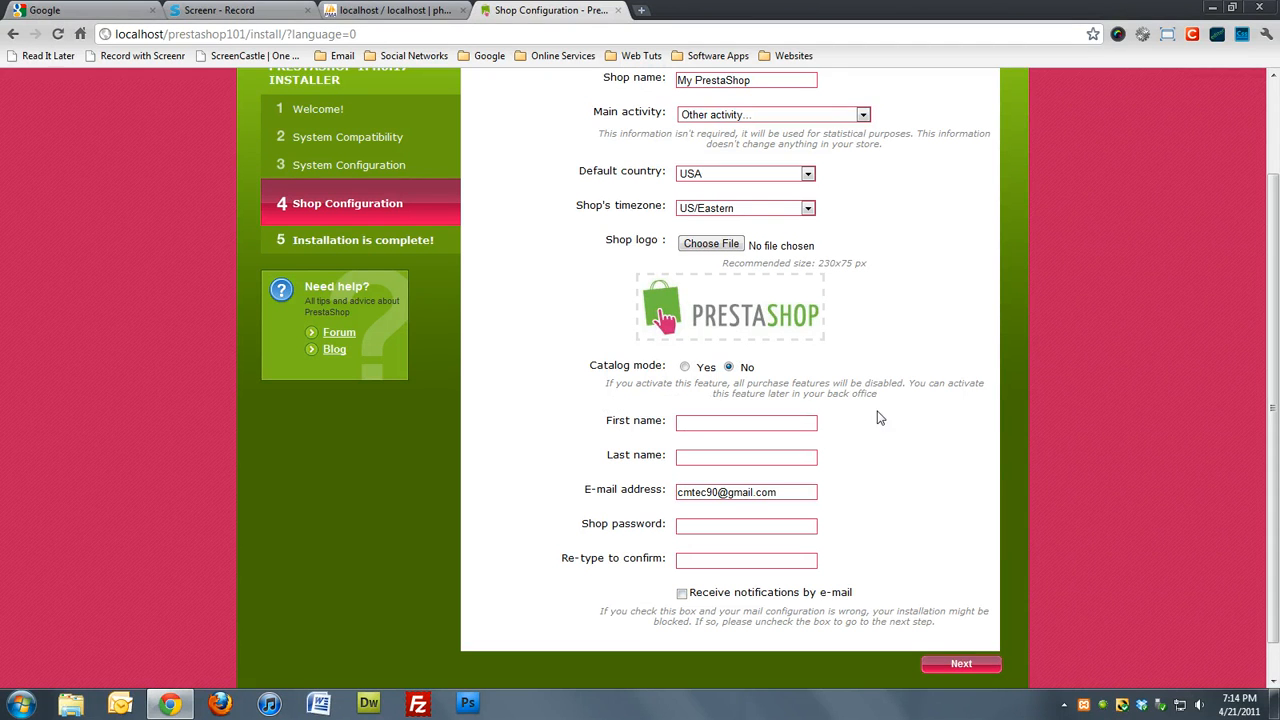
{"action": "mouse_move", "coordinate": [896, 445]}
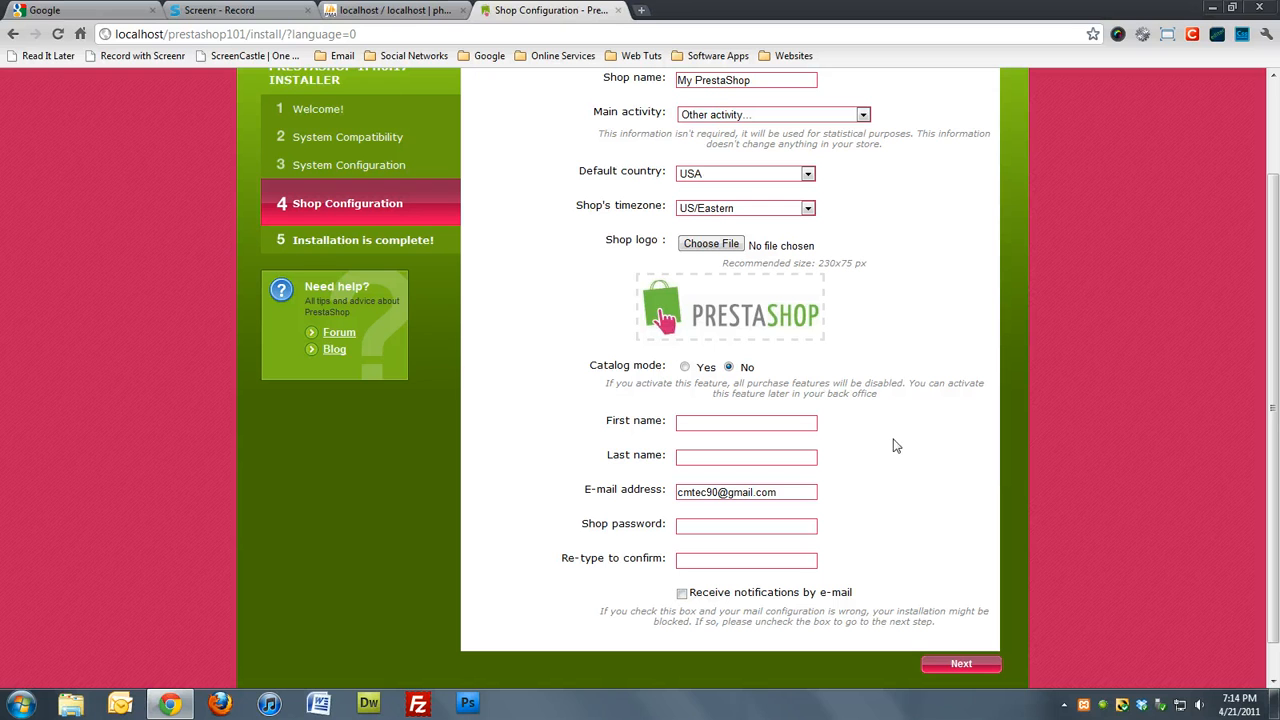
{"action": "mouse_move", "coordinate": [776, 372]}
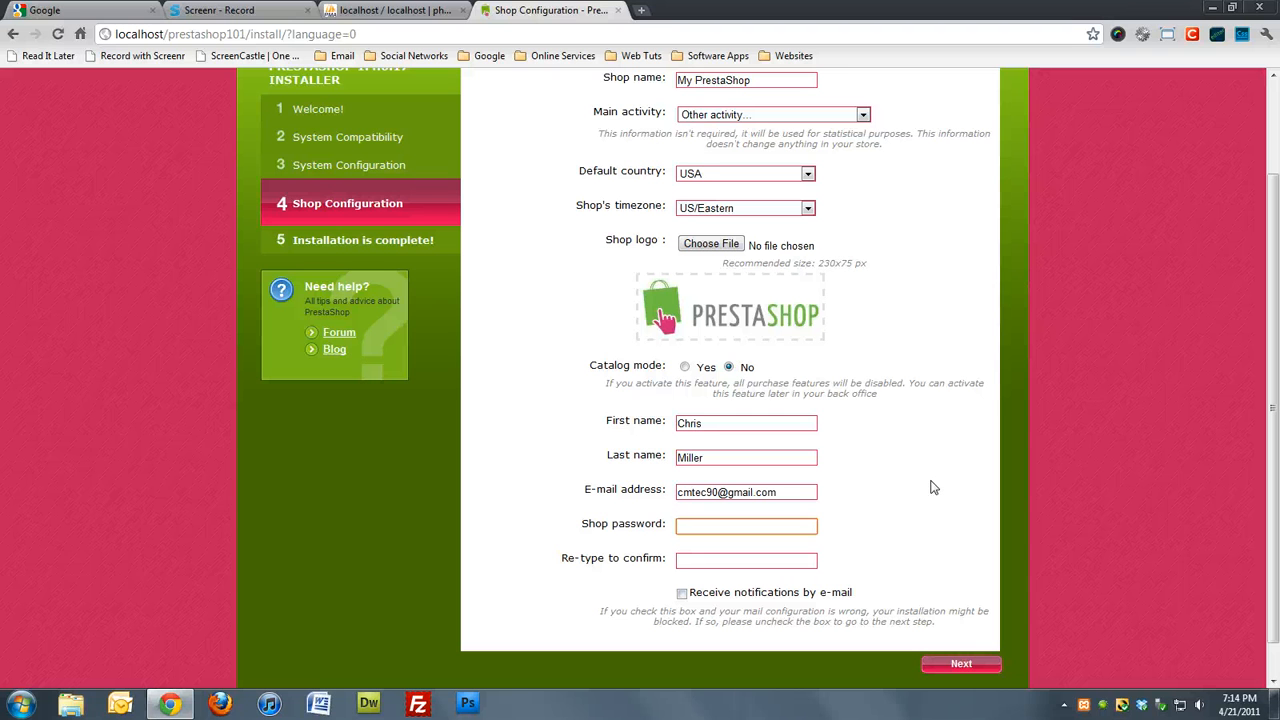
Fill in admin first and last name, confirm the shop password, and enable e-mail notifications
{"action": "type", "text": "•••"}
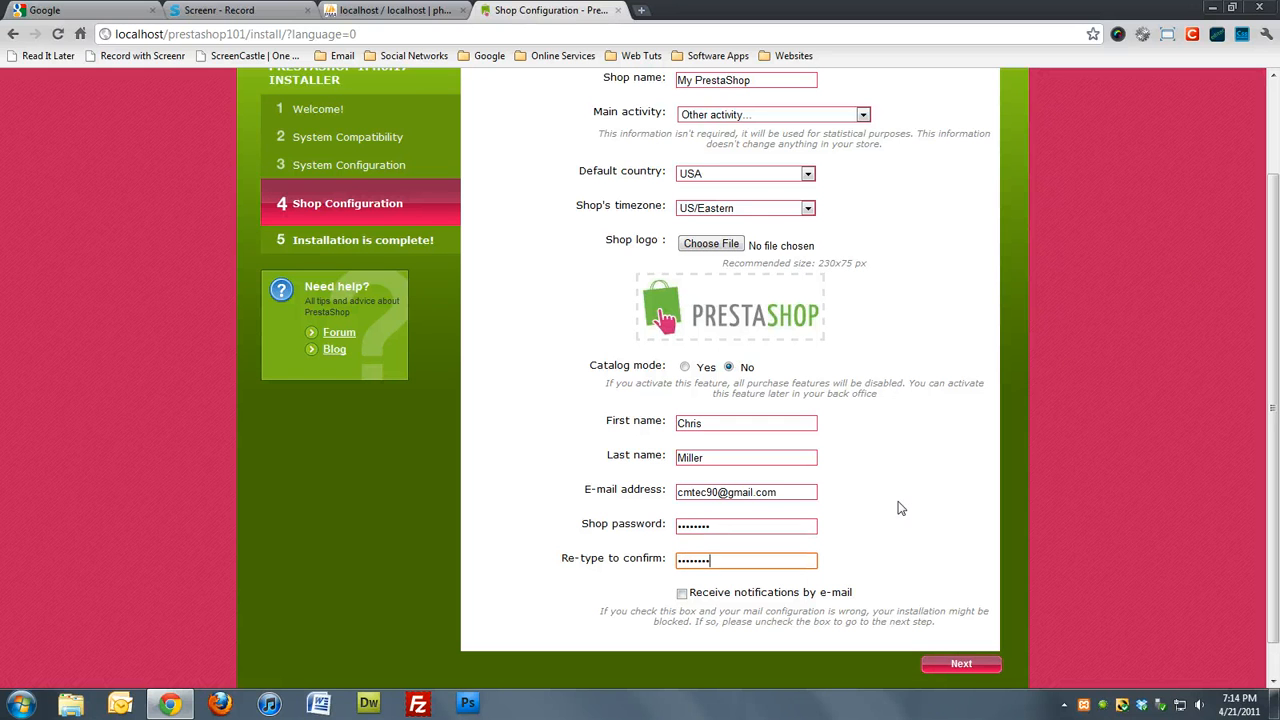
{"action": "left_click", "coordinate": [680, 592]}
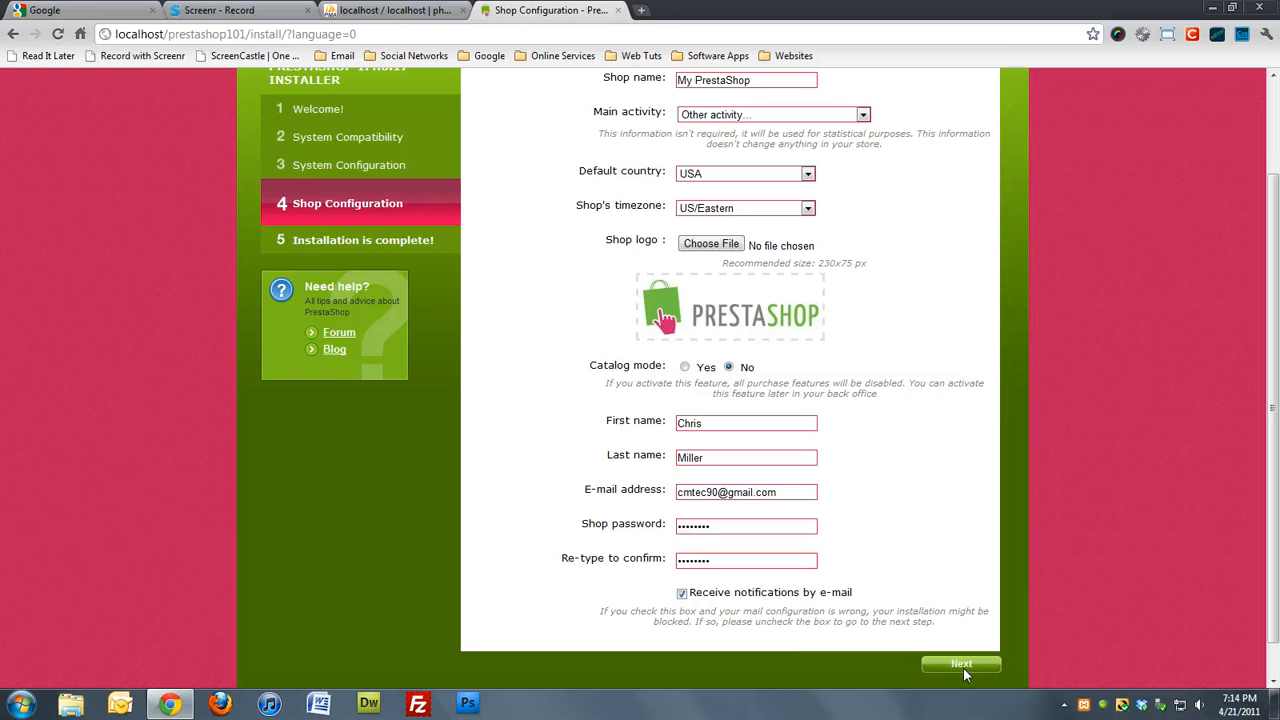
{"action": "mouse_move", "coordinate": [1116, 567]}
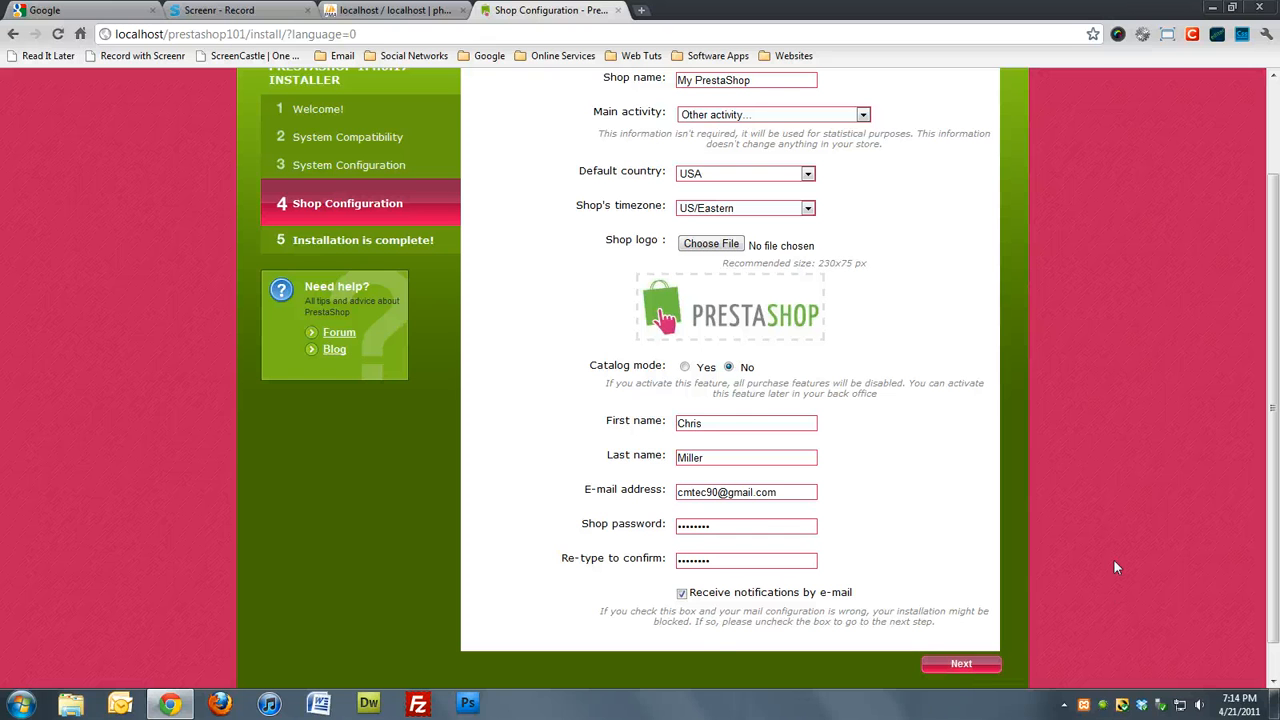
{"action": "scroll", "scroll_direction": "down", "scroll_amount": 3}
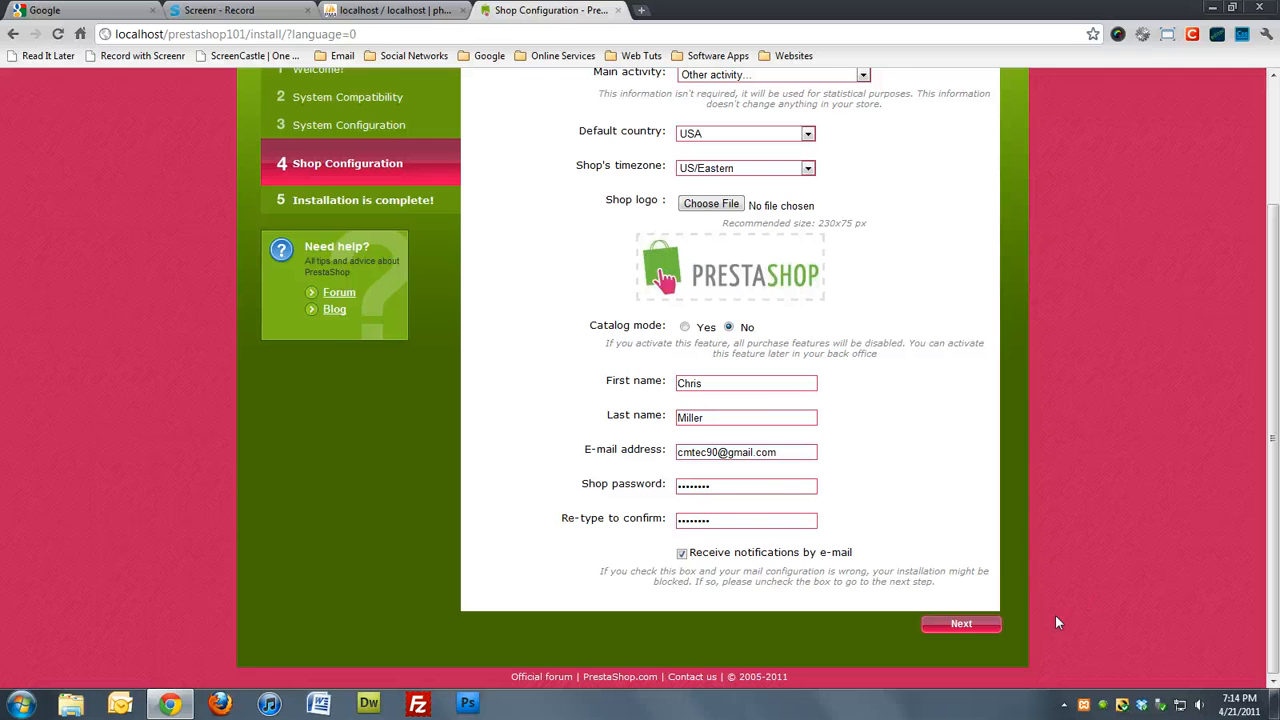
{"action": "mouse_move", "coordinate": [996, 620]}
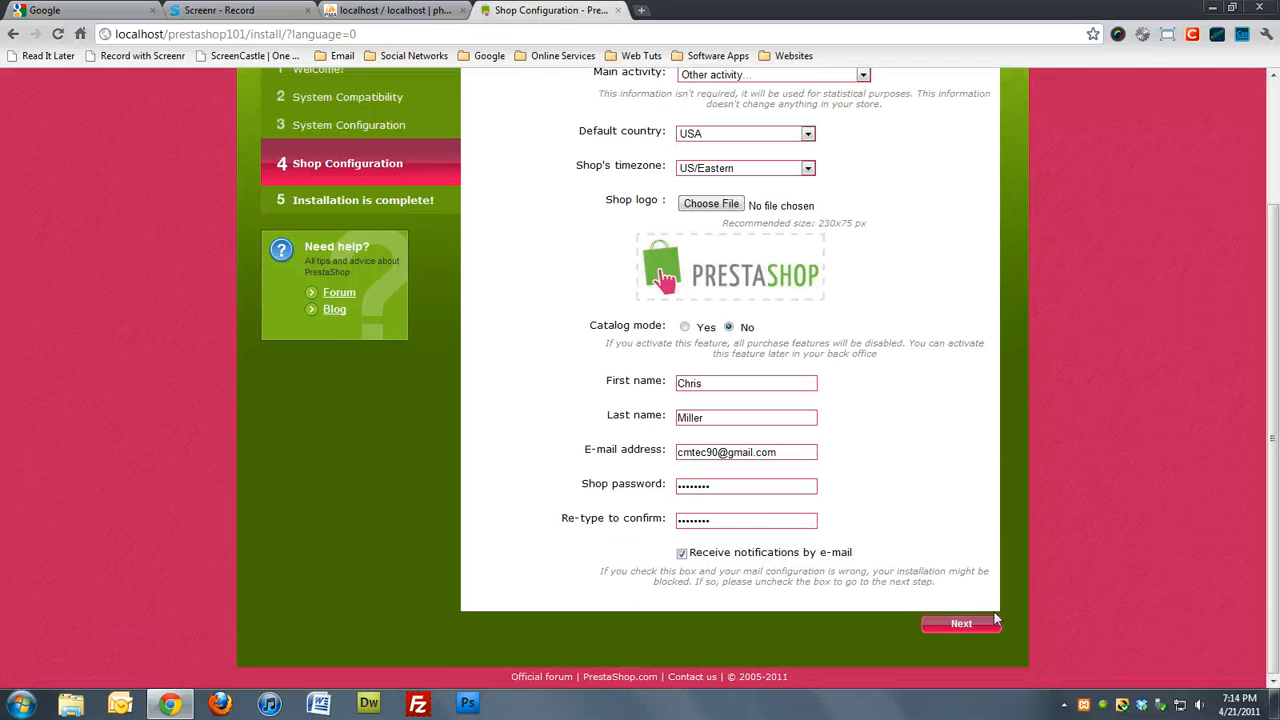
{"action": "mouse_move", "coordinate": [1100, 538]}
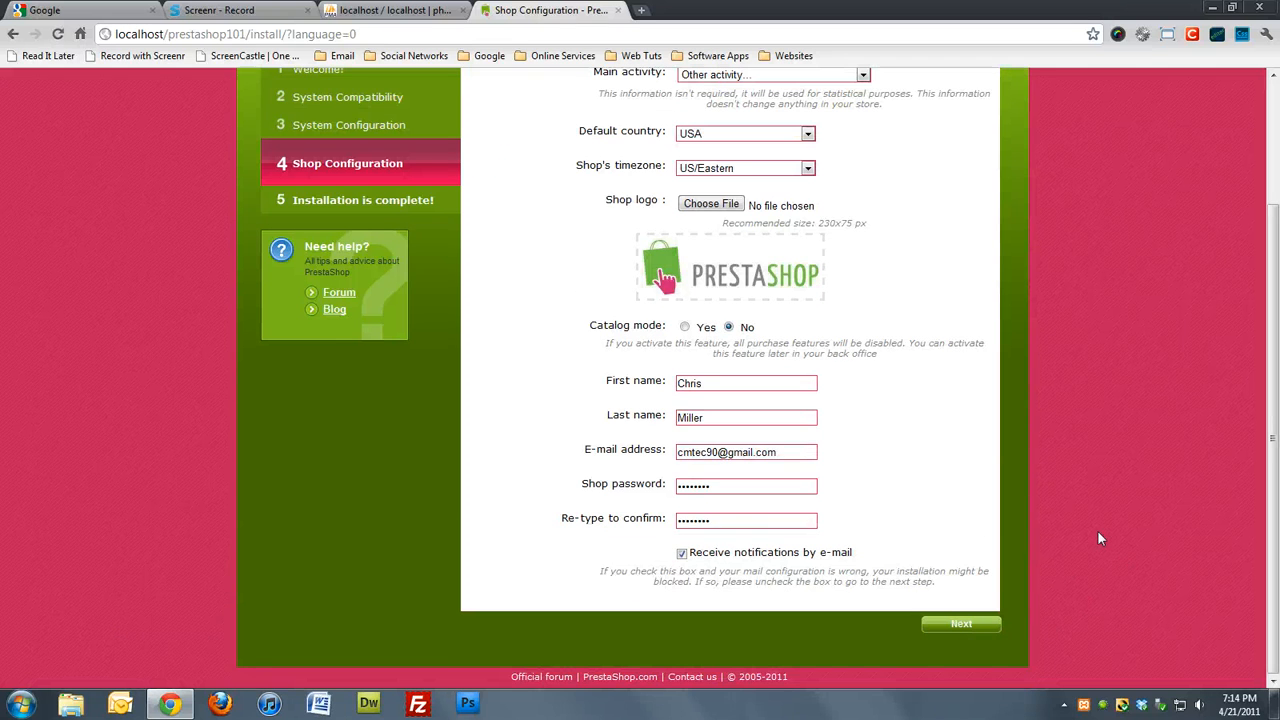
Turn e-mail notifications back off and submit the shop configuration to finish installing
{"action": "scroll", "scroll_direction": "up", "scroll_amount": 3}
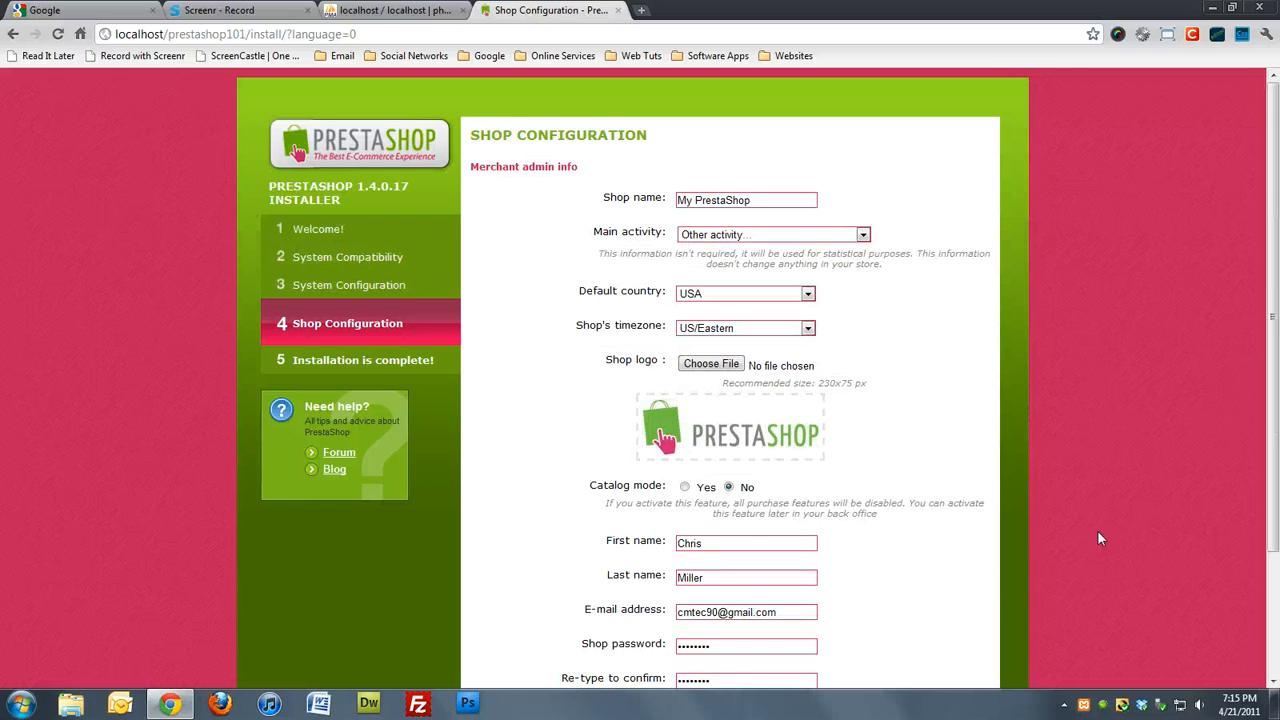
{"action": "scroll", "scroll_direction": "down", "scroll_amount": 3}
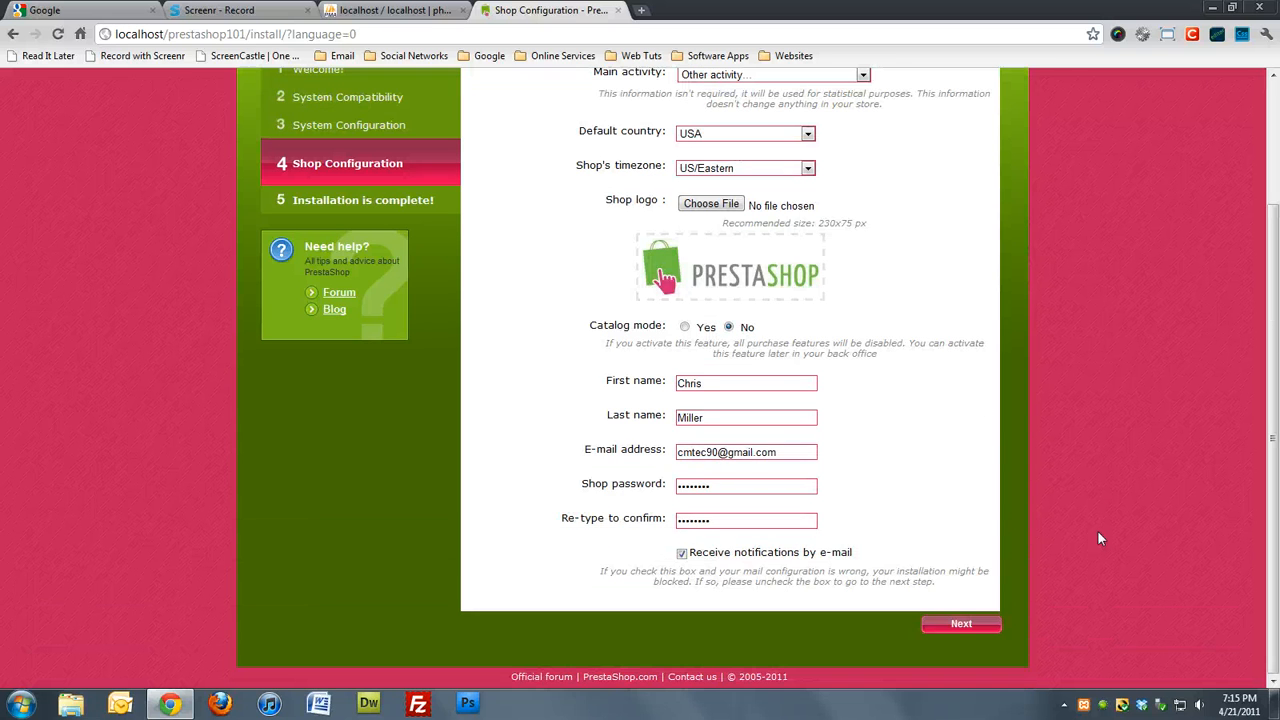
{"action": "mouse_move", "coordinate": [1092, 537]}
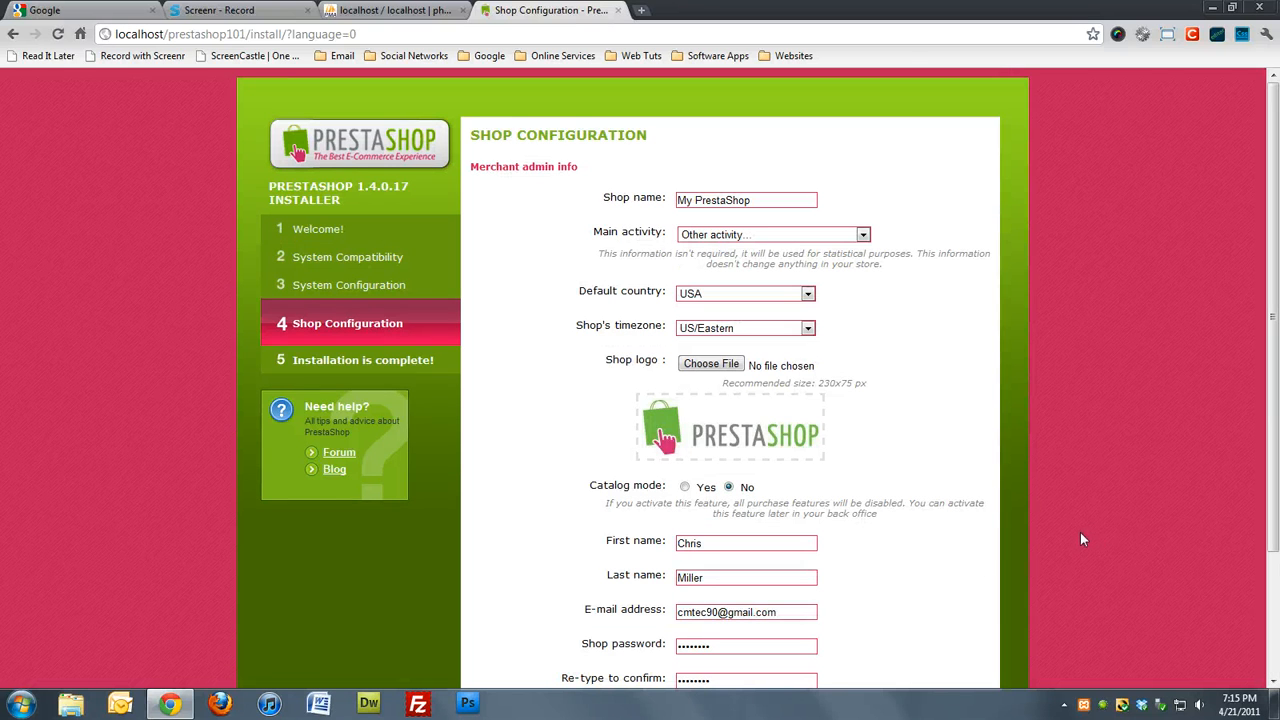
{"action": "mouse_move", "coordinate": [1038, 477]}
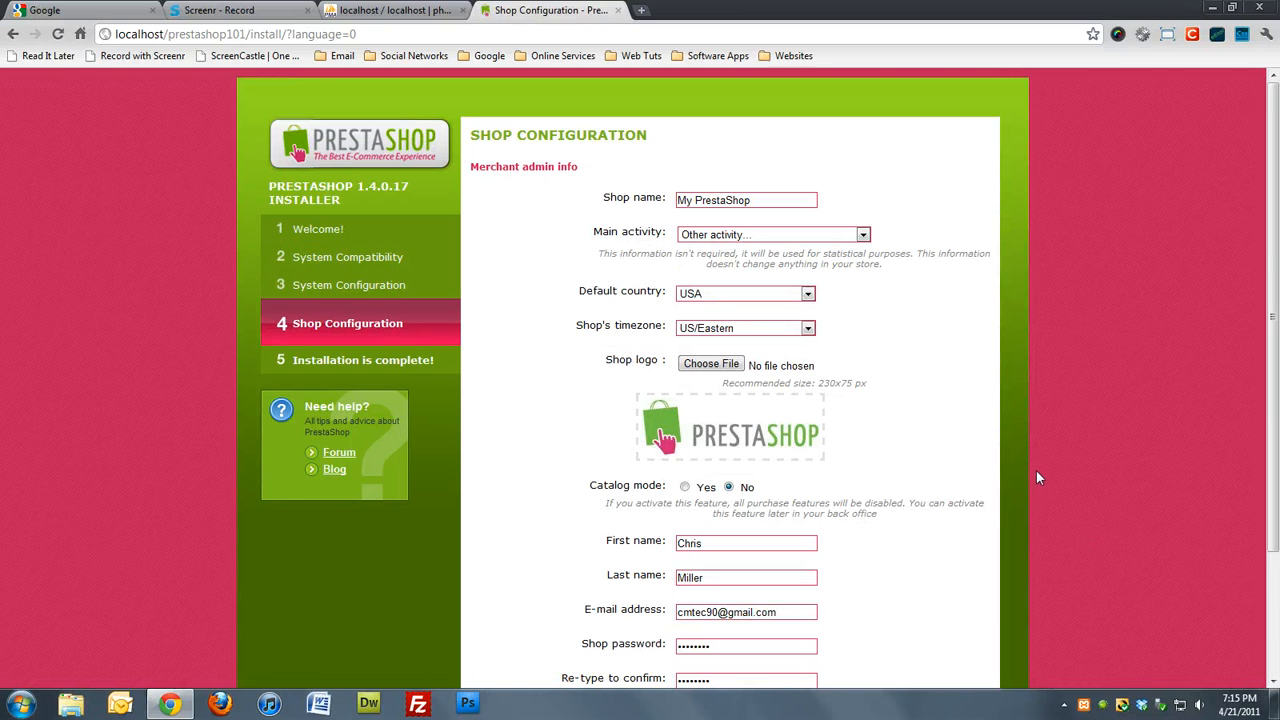
{"action": "scroll", "scroll_direction": "down", "scroll_amount": 3}
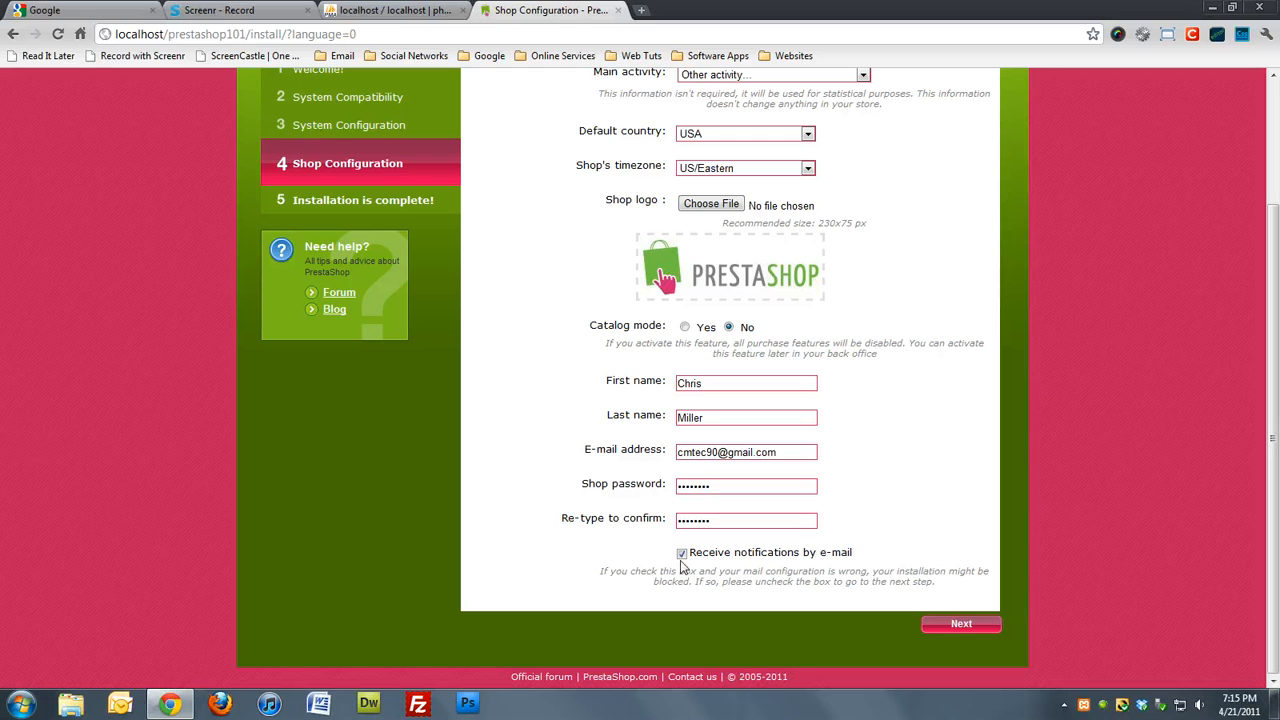
{"action": "left_click", "coordinate": [681, 552]}
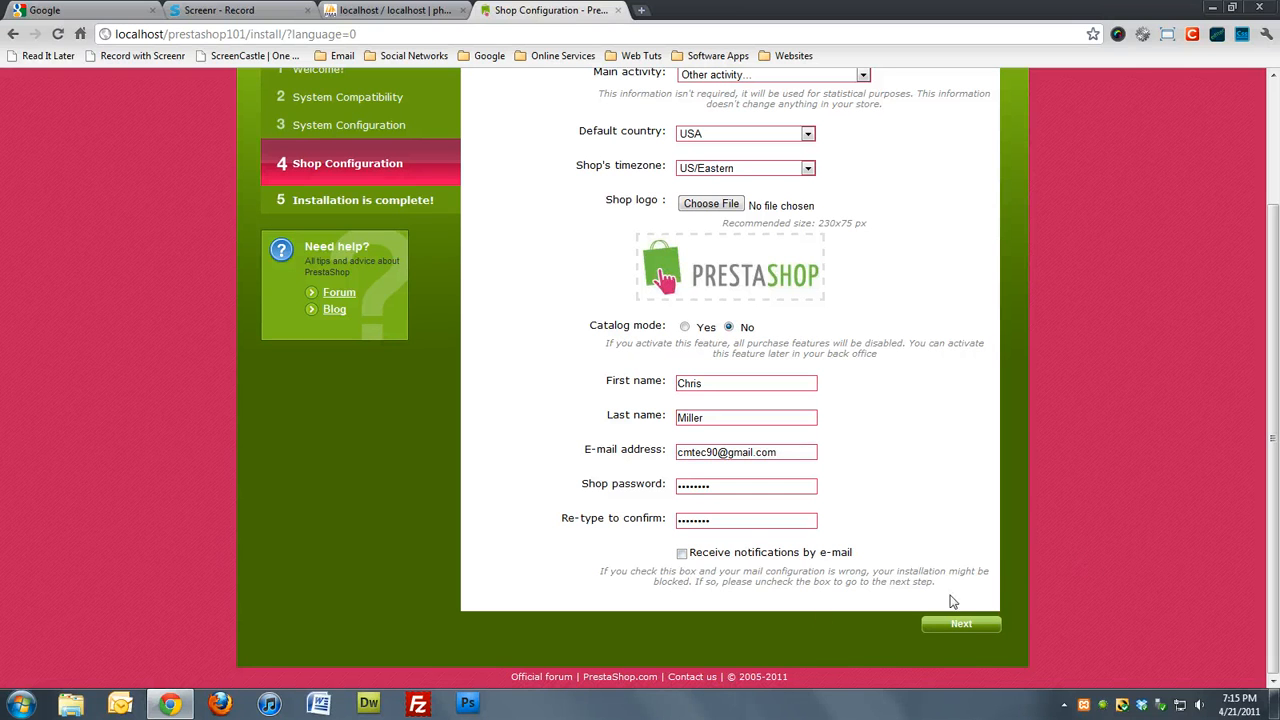
{"action": "mouse_move", "coordinate": [1097, 508]}
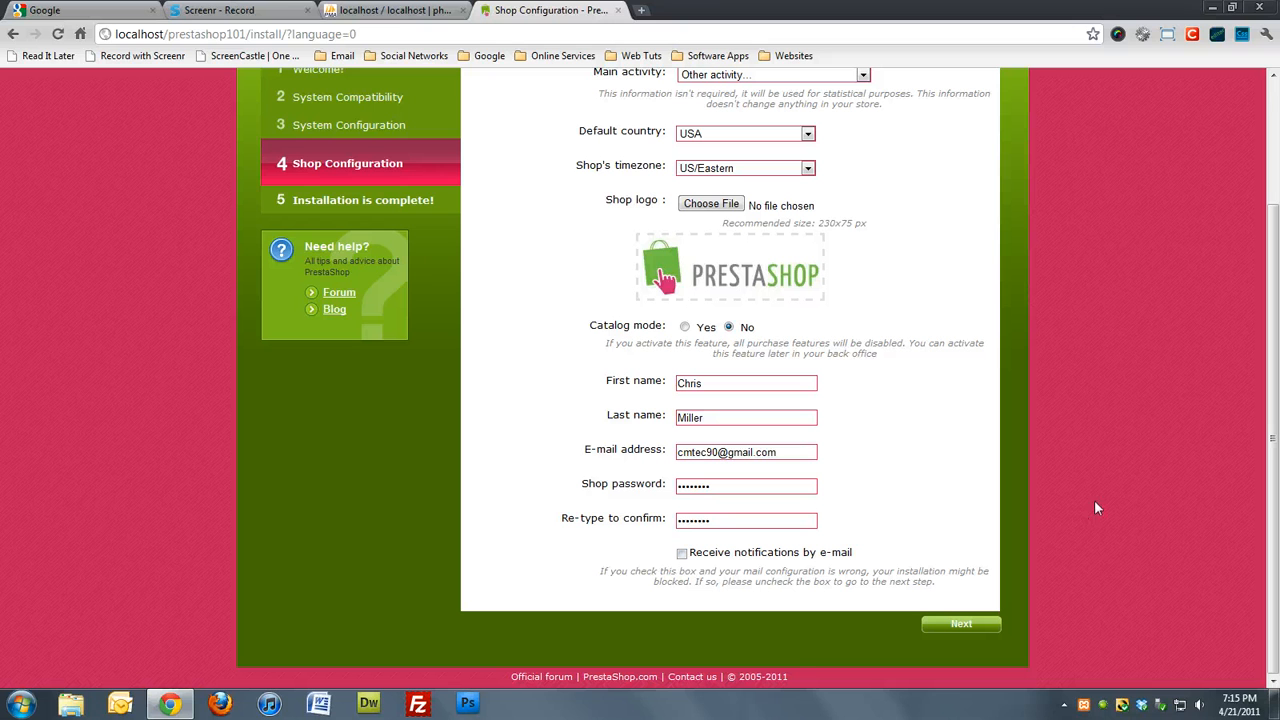
{"action": "mouse_move", "coordinate": [1087, 522]}
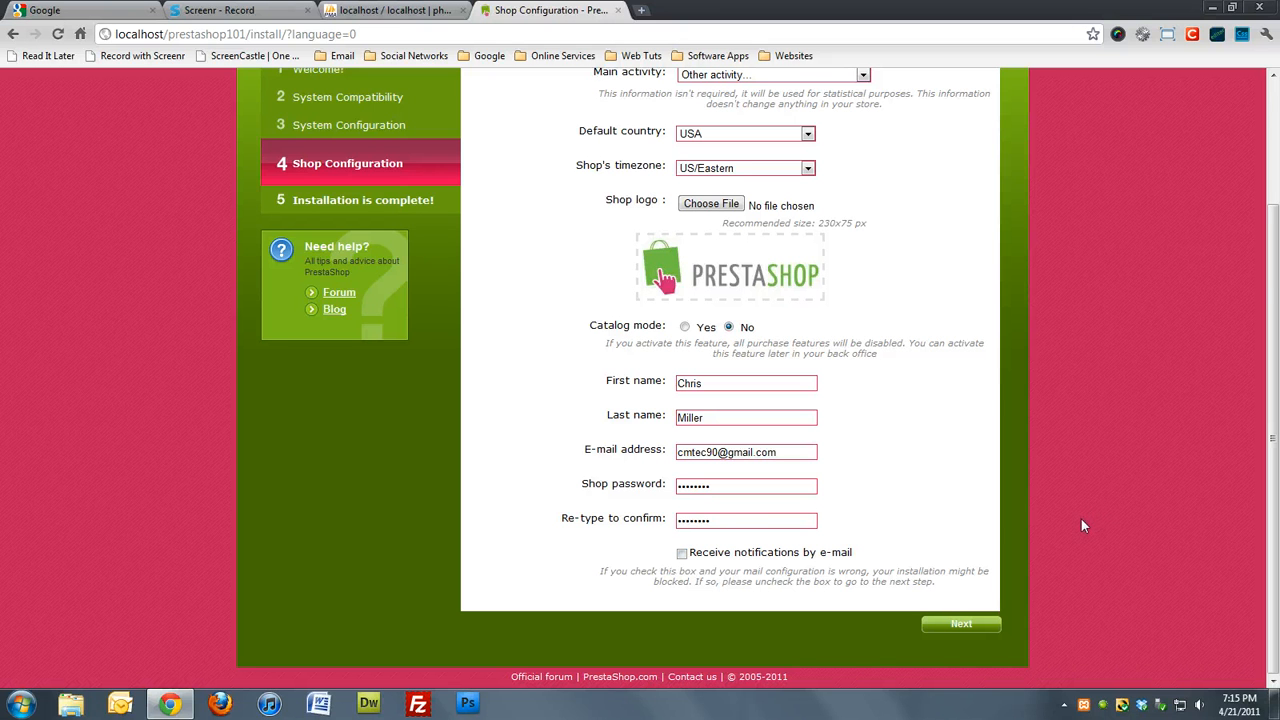
{"action": "left_click", "coordinate": [961, 624]}
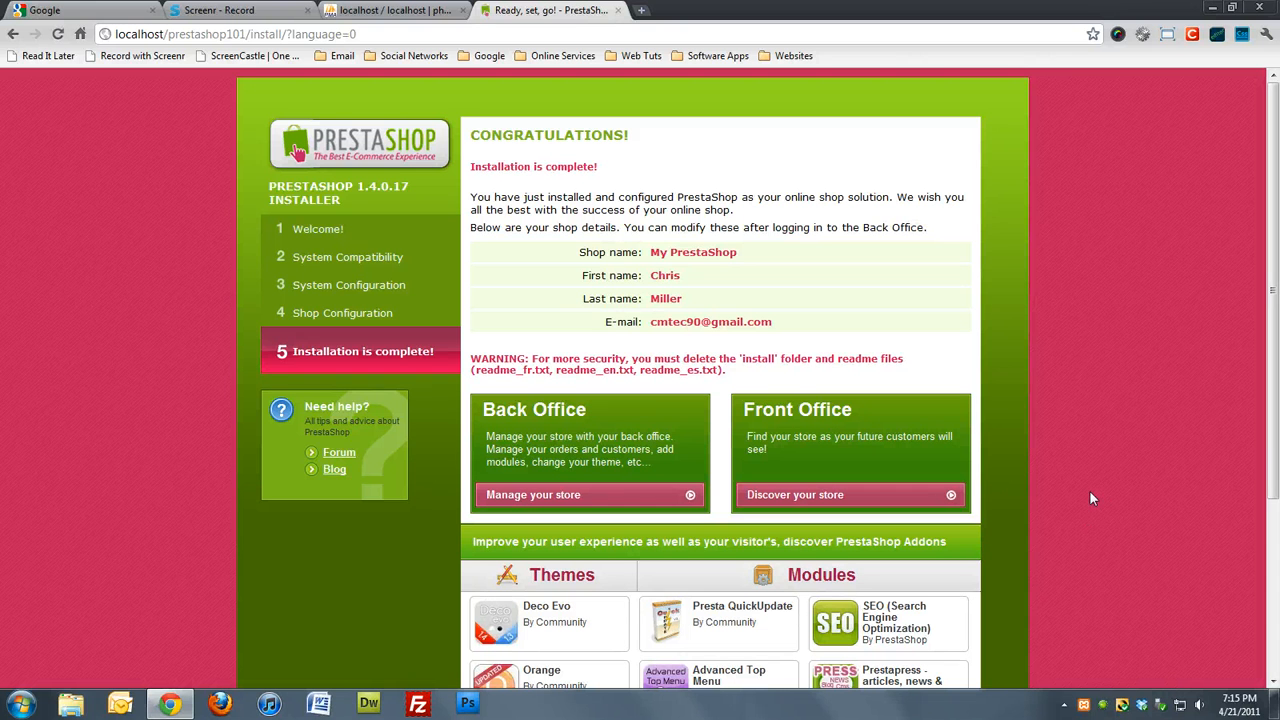